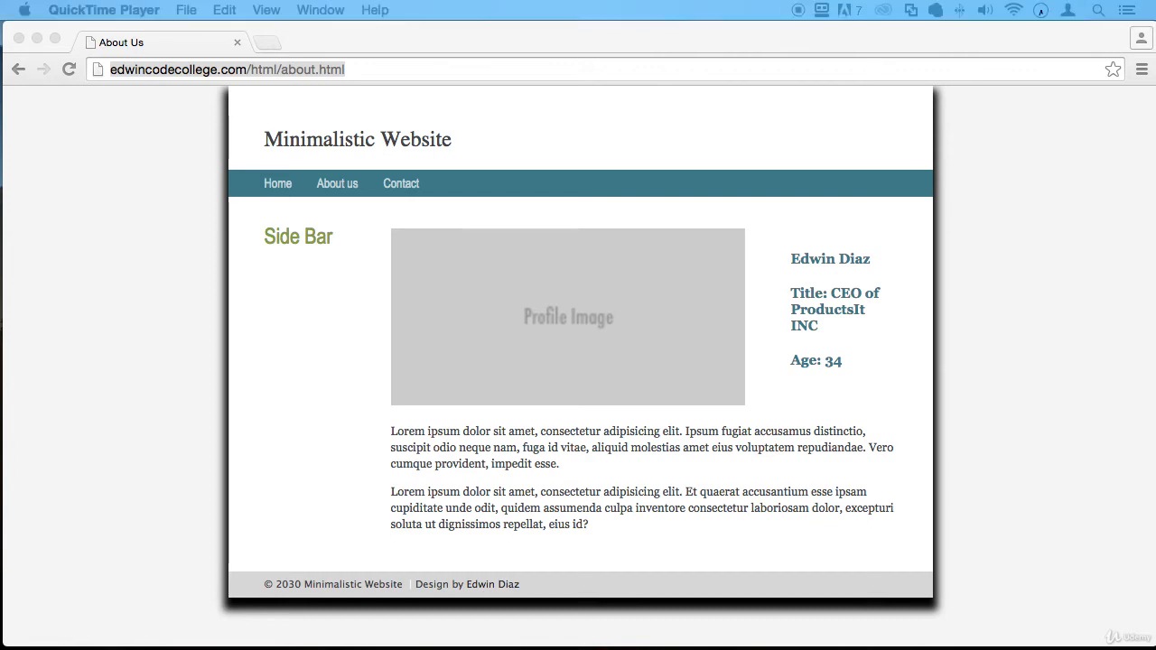
{"action": "mouse_move", "coordinate": [392, 235]}
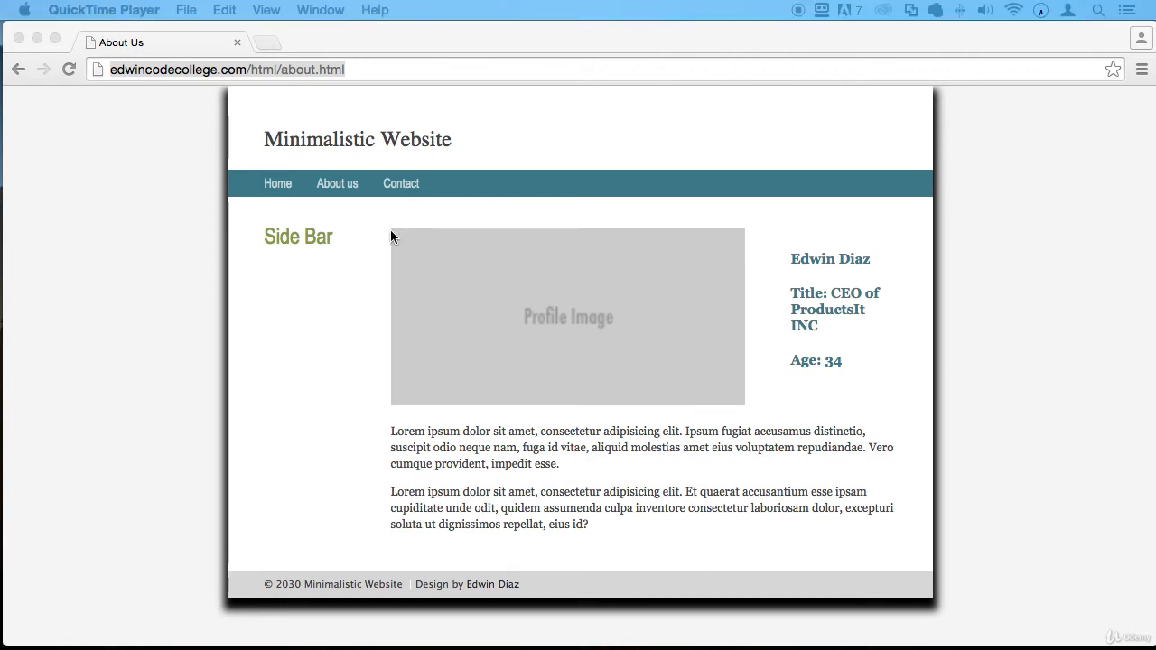
{"action": "mouse_move", "coordinate": [632, 345]}
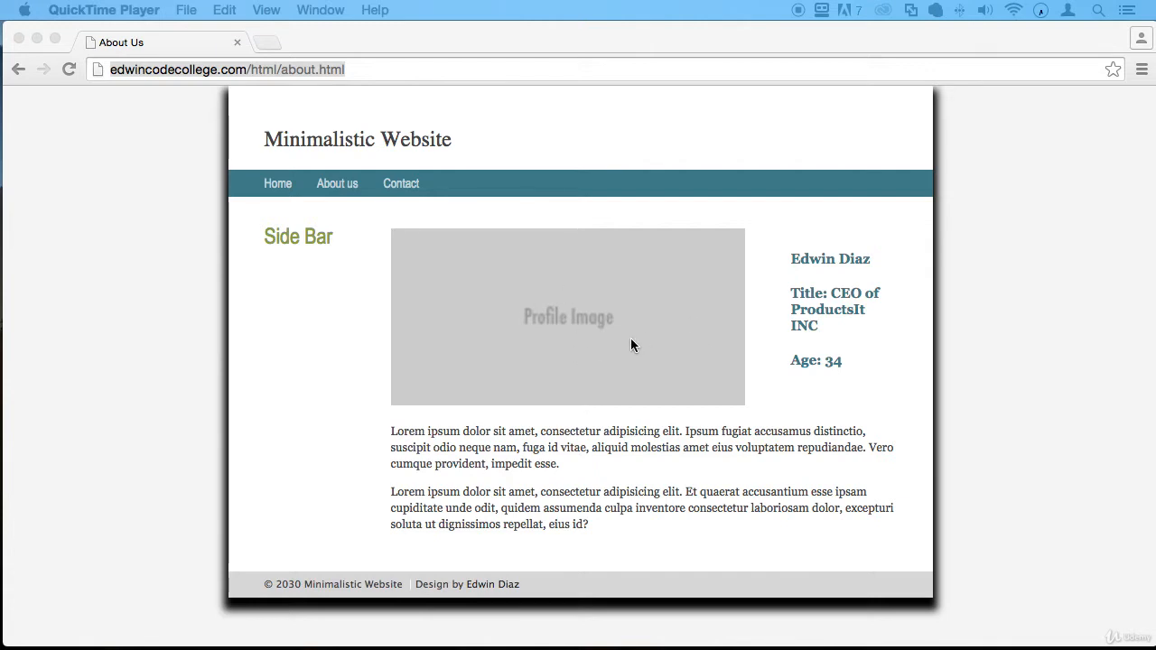
{"action": "mouse_move", "coordinate": [311, 191]}
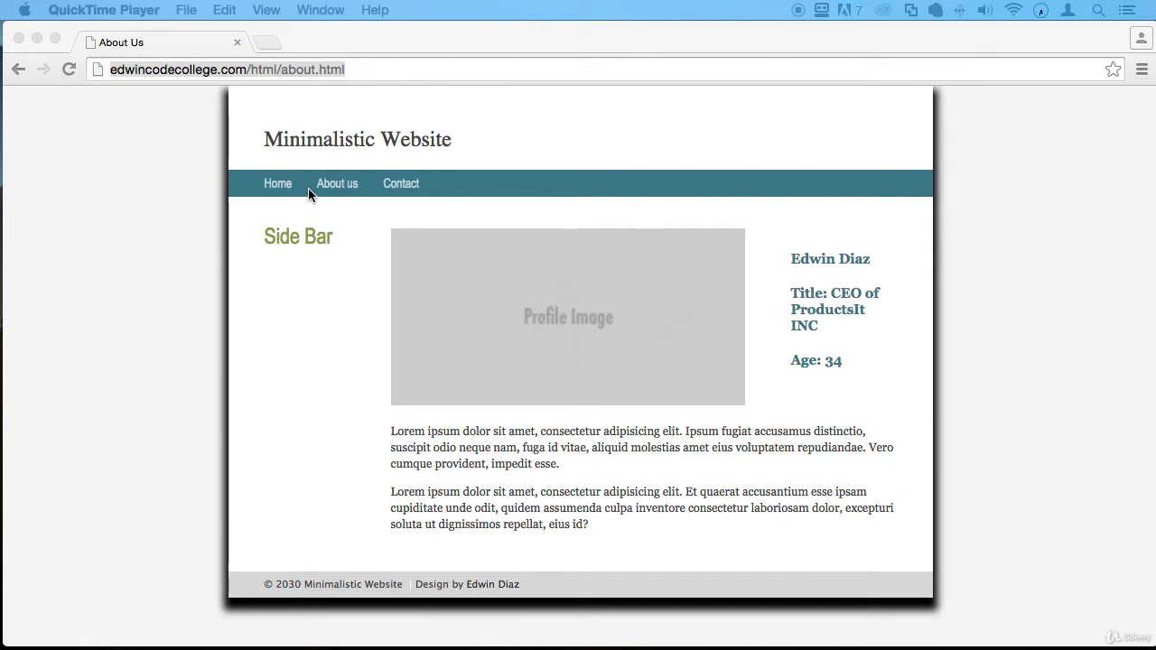
Create a new folder named images inside public_html/html.
{"action": "left_click", "coordinate": [336, 185]}
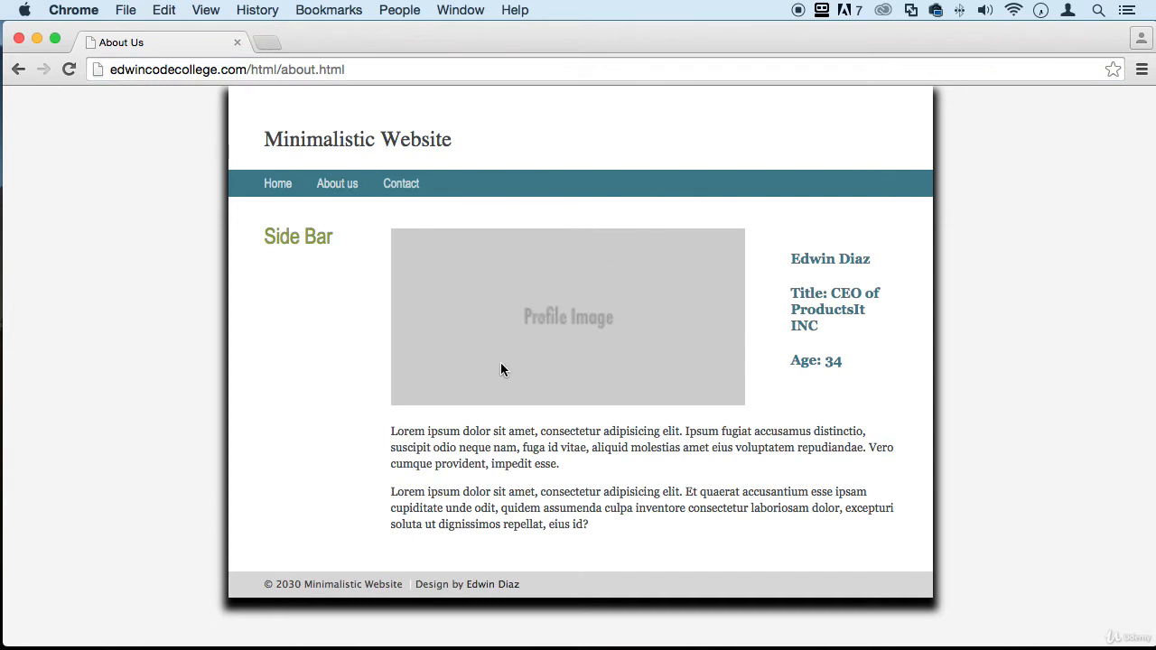
{"action": "mouse_move", "coordinate": [619, 334]}
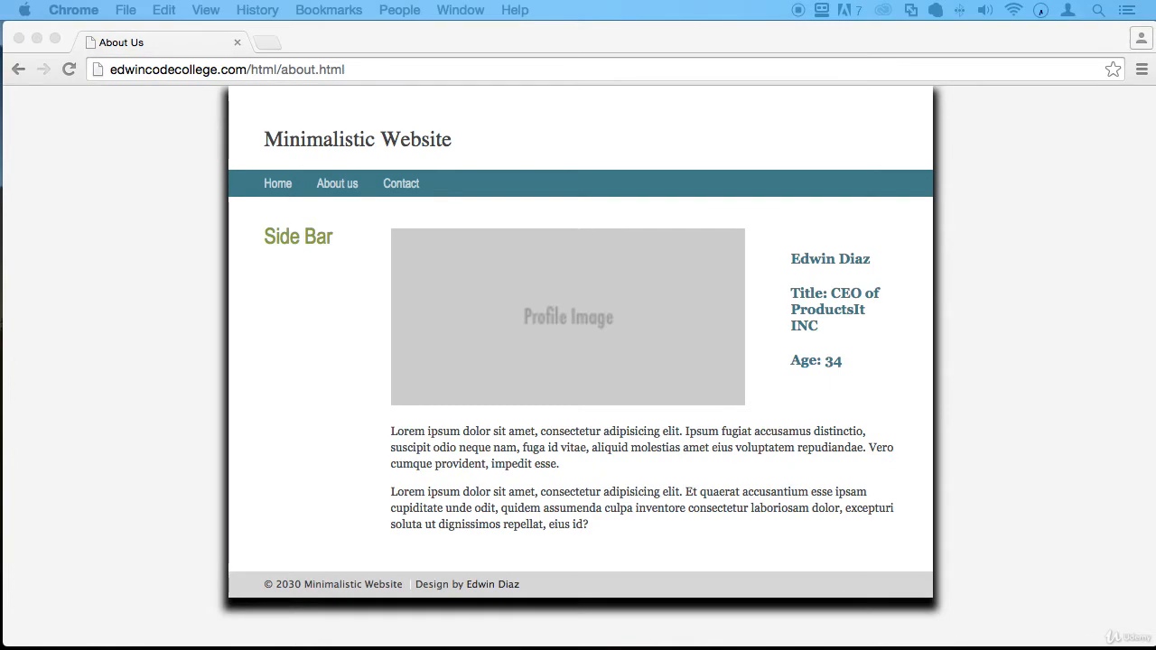
{"action": "left_click", "coordinate": [340, 44]}
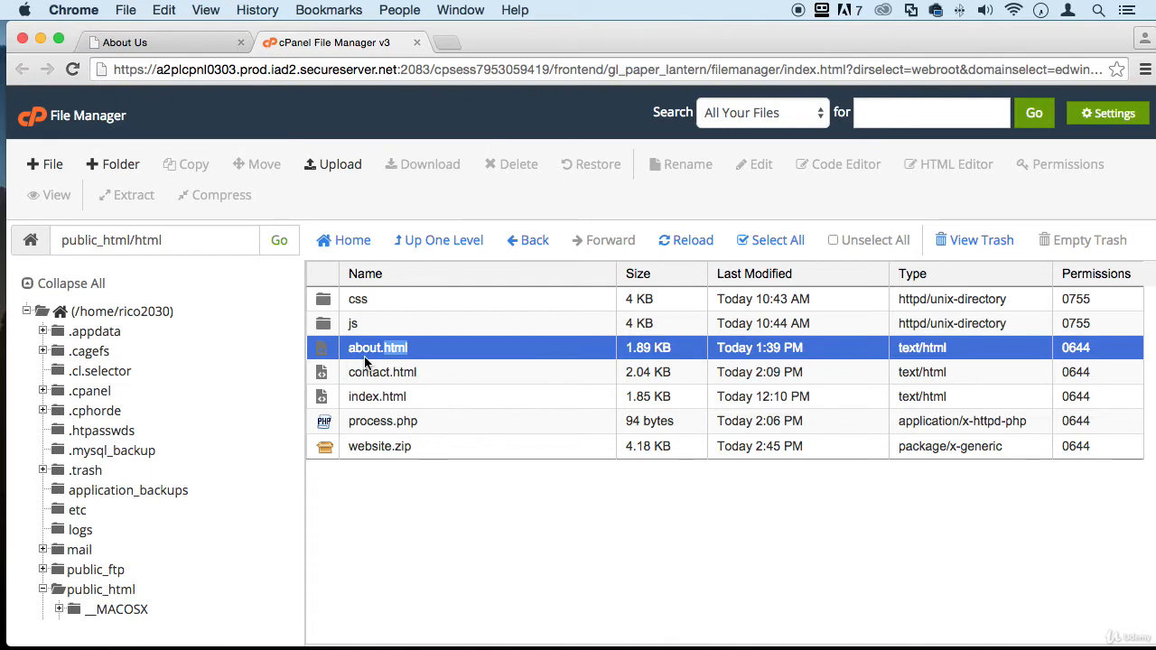
{"action": "mouse_move", "coordinate": [145, 370]}
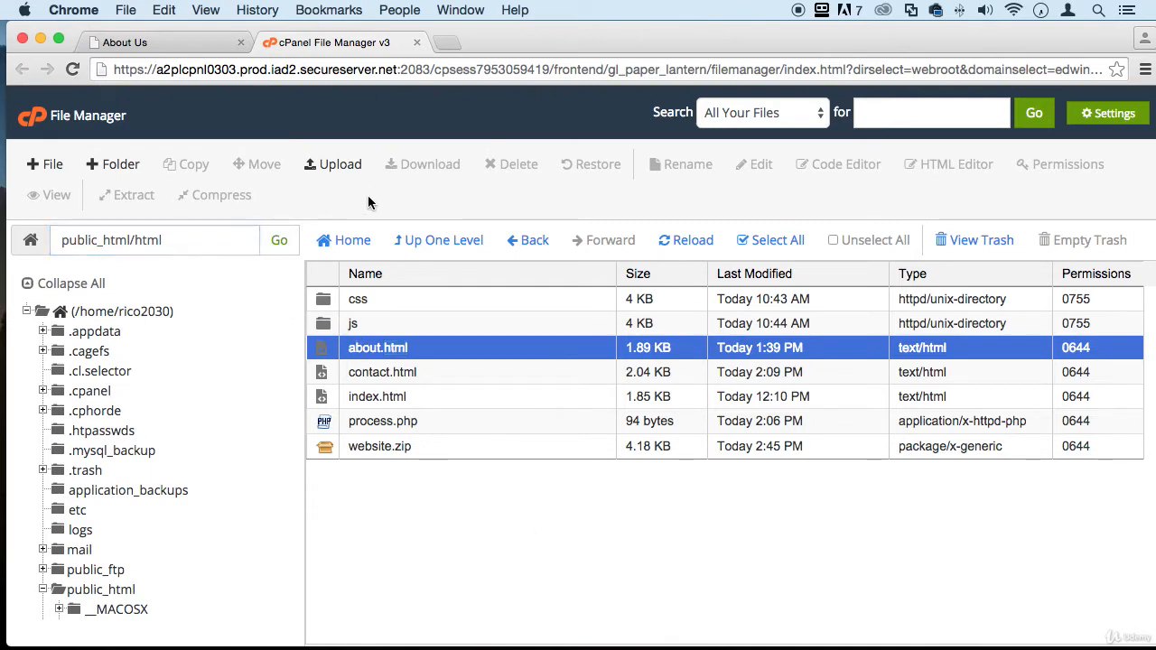
{"action": "left_click", "coordinate": [112, 162]}
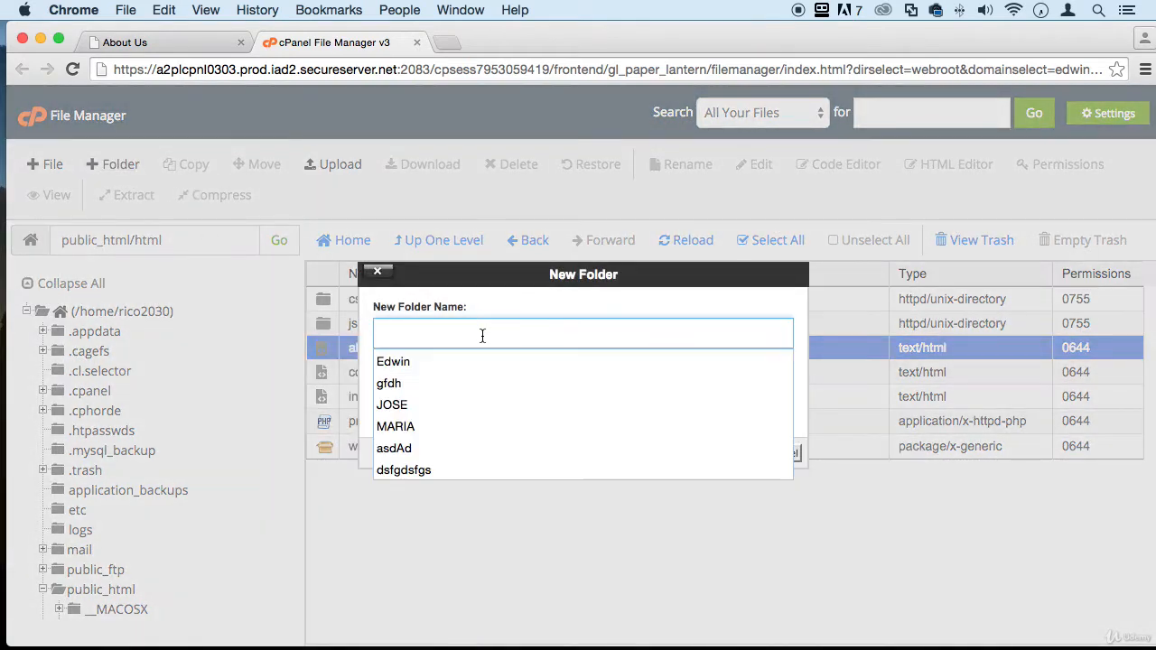
{"action": "type", "text": "ima"}
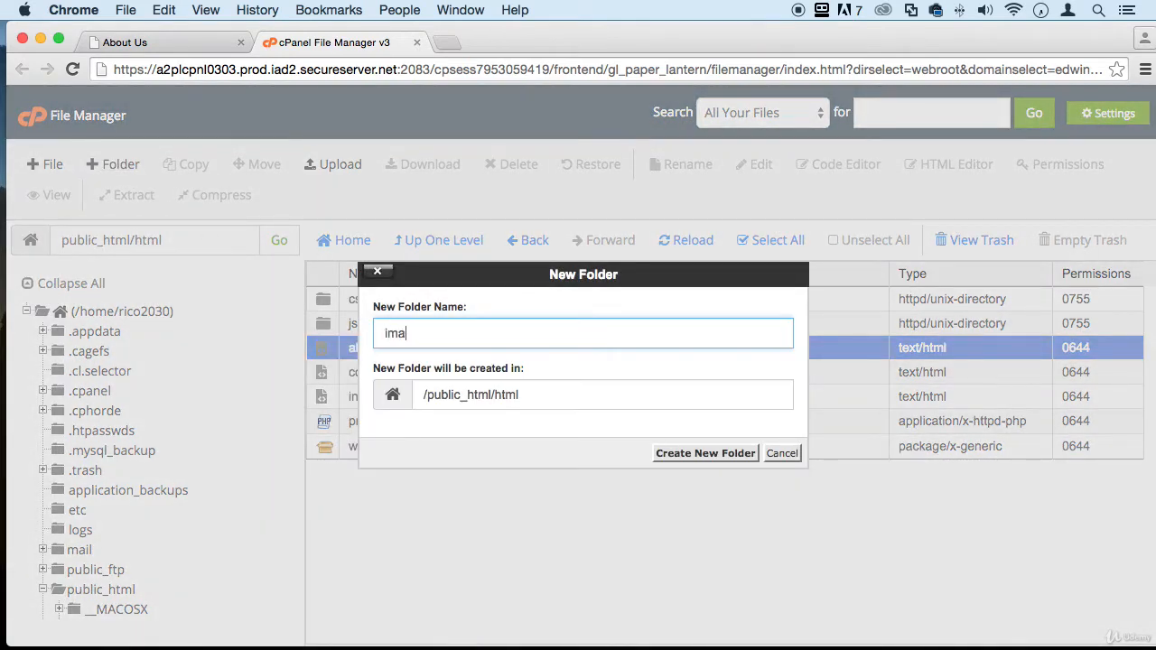
{"action": "type", "text": "ges"}
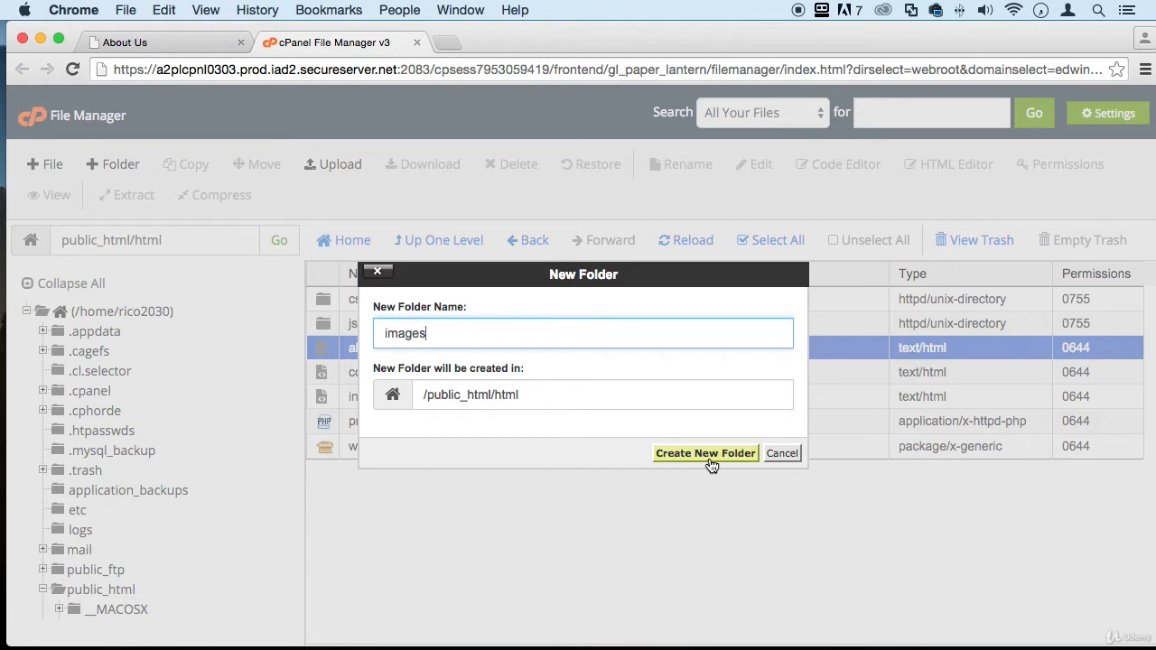
{"action": "left_click", "coordinate": [704, 452]}
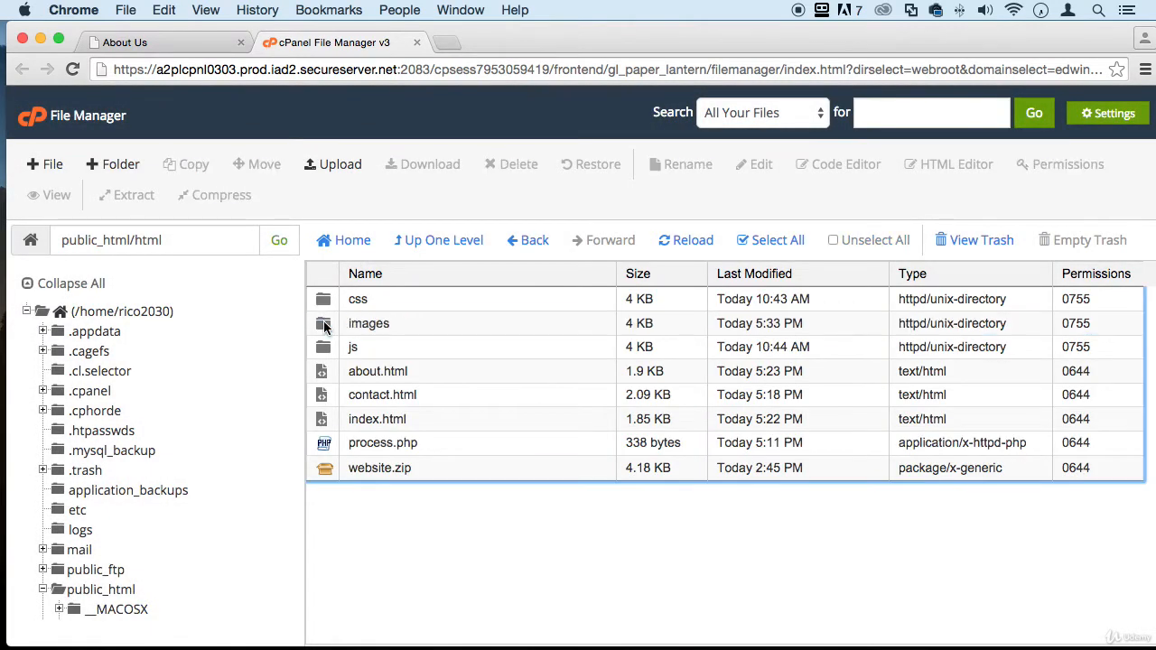
Upload home-page-image.jpg from Desktop/website into the images folder.
{"action": "double_click", "coordinate": [369, 323]}
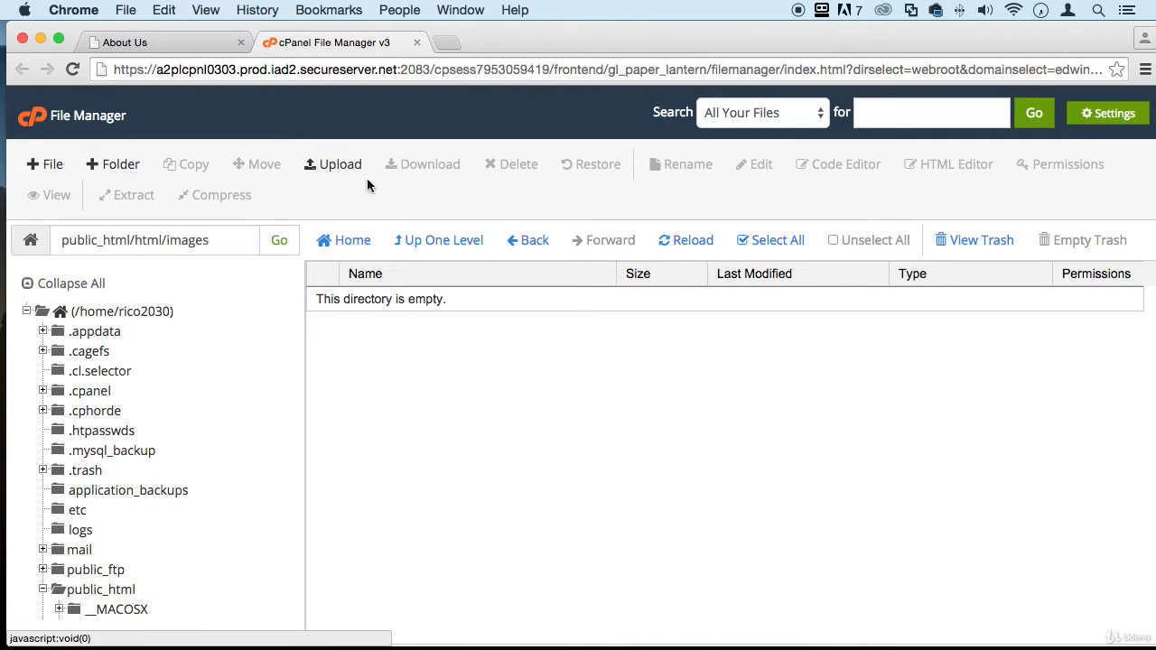
{"action": "left_click", "coordinate": [332, 163]}
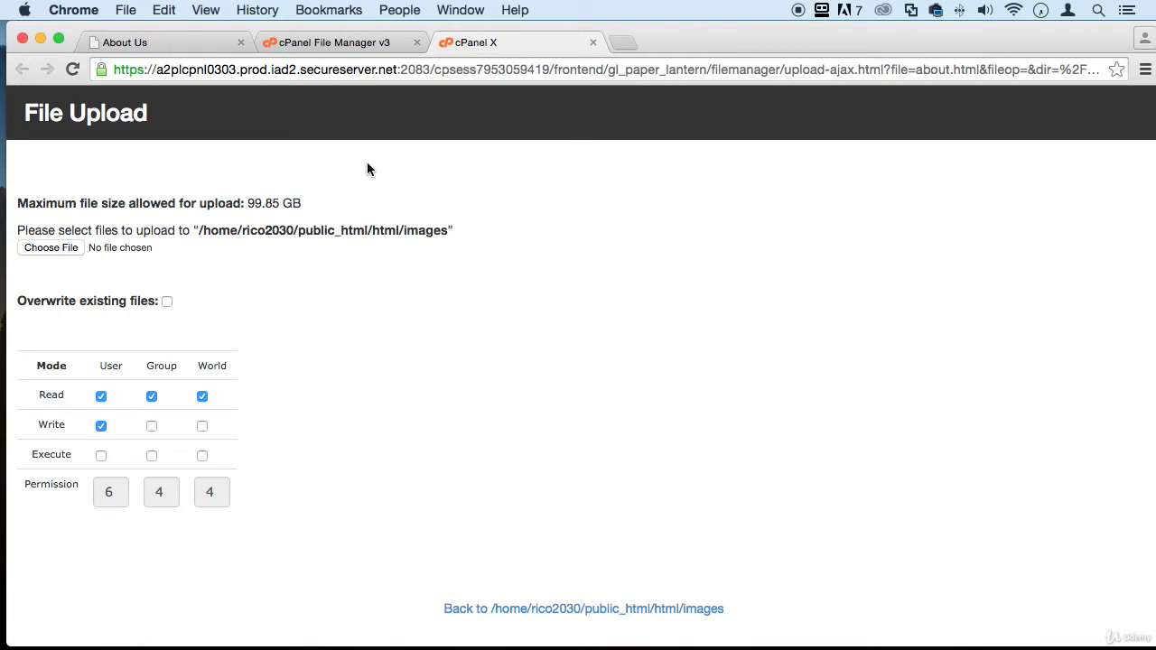
{"action": "mouse_move", "coordinate": [668, 227]}
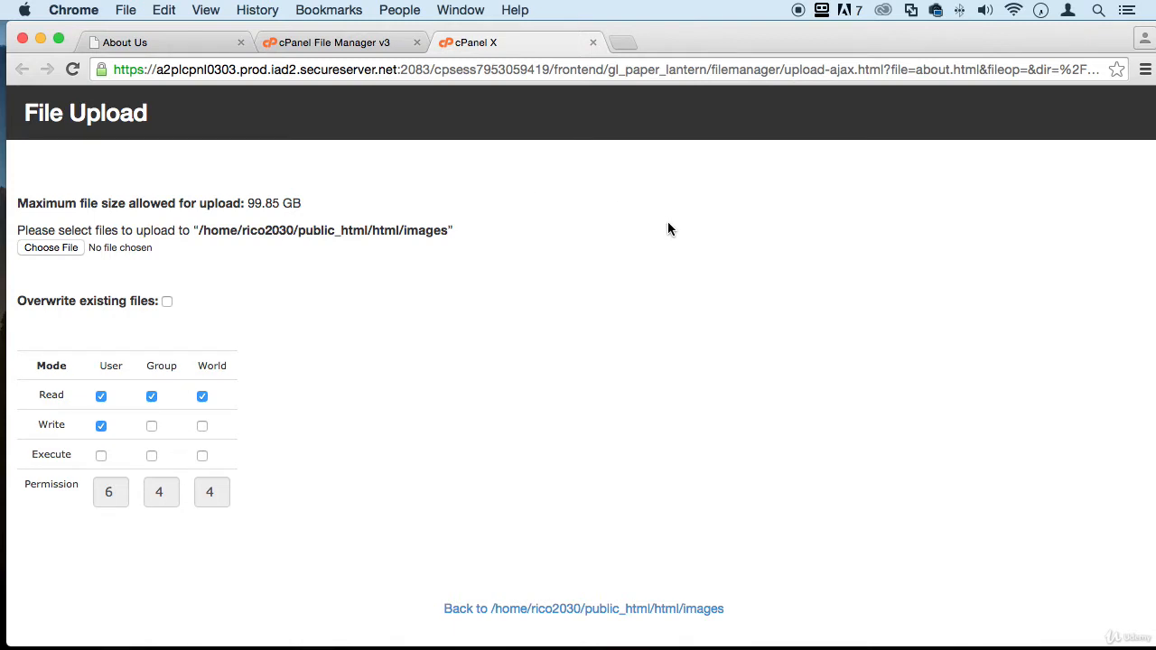
{"action": "mouse_move", "coordinate": [81, 260]}
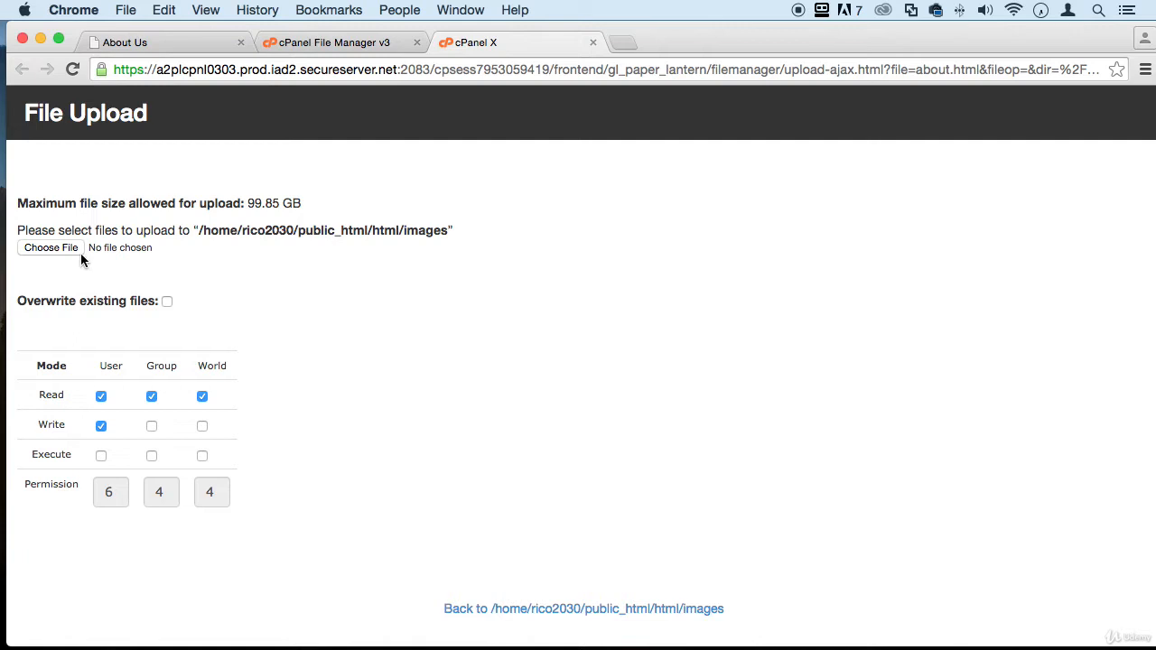
{"action": "left_click", "coordinate": [51, 247]}
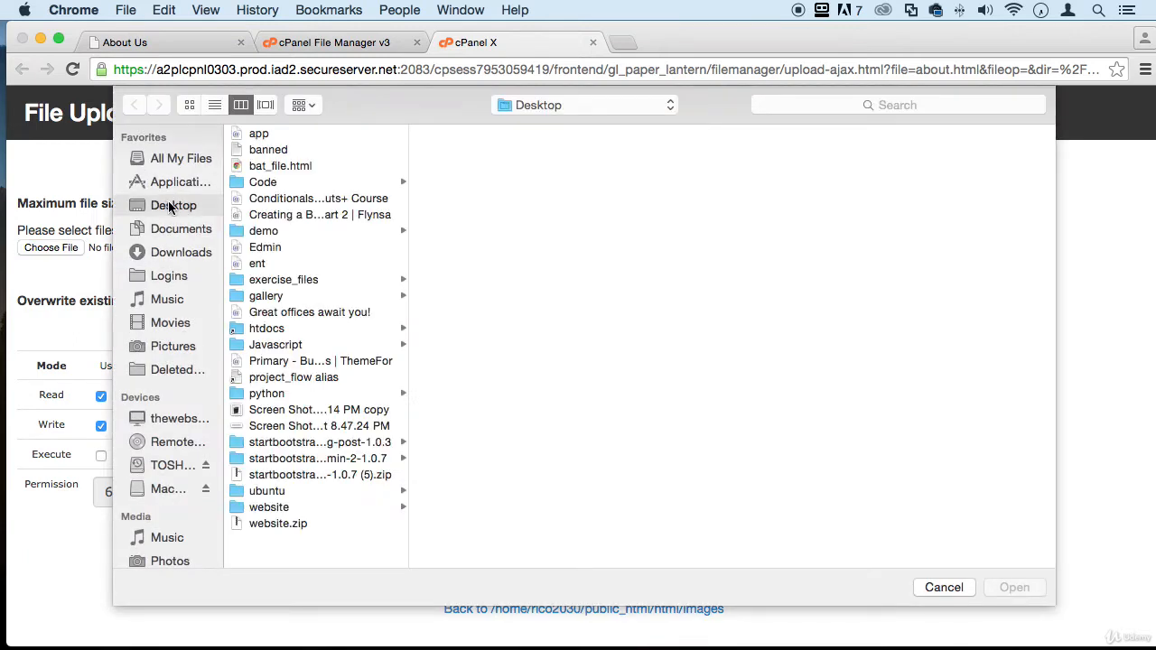
{"action": "left_click", "coordinate": [267, 505]}
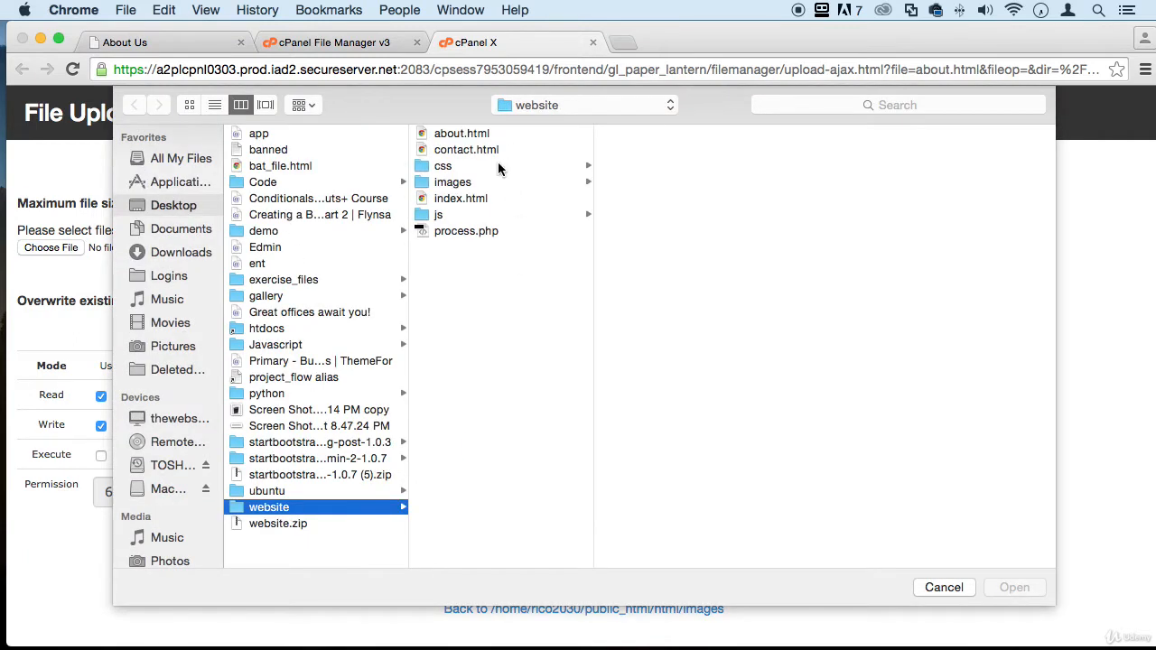
{"action": "left_click", "coordinate": [452, 180]}
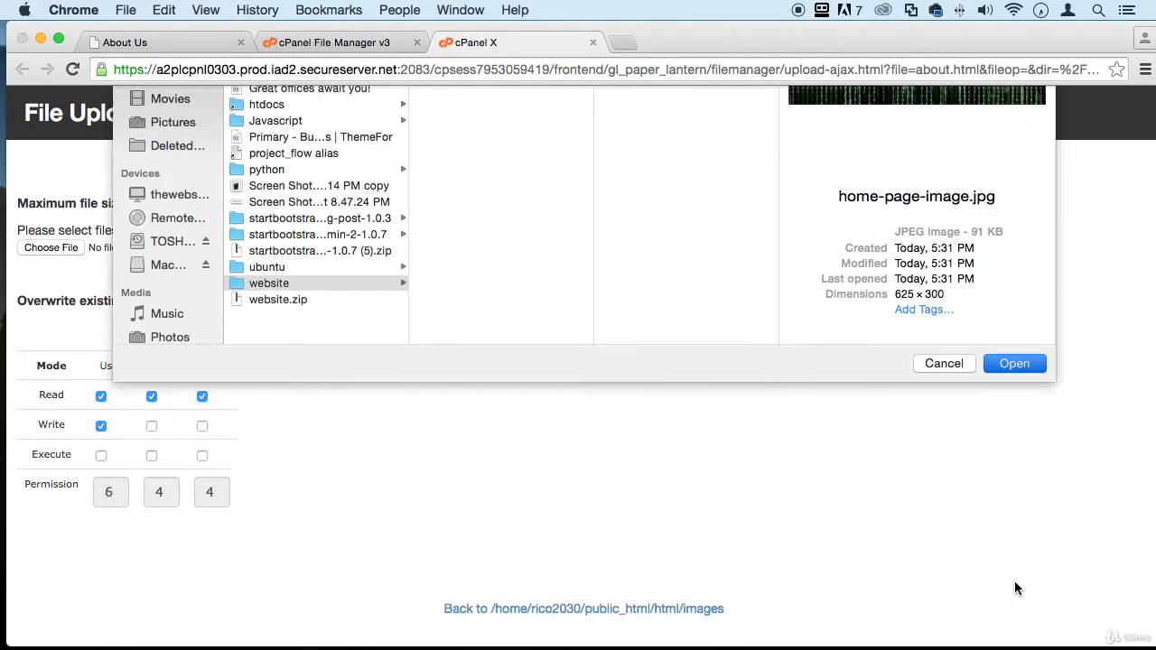
{"action": "left_click", "coordinate": [1014, 363]}
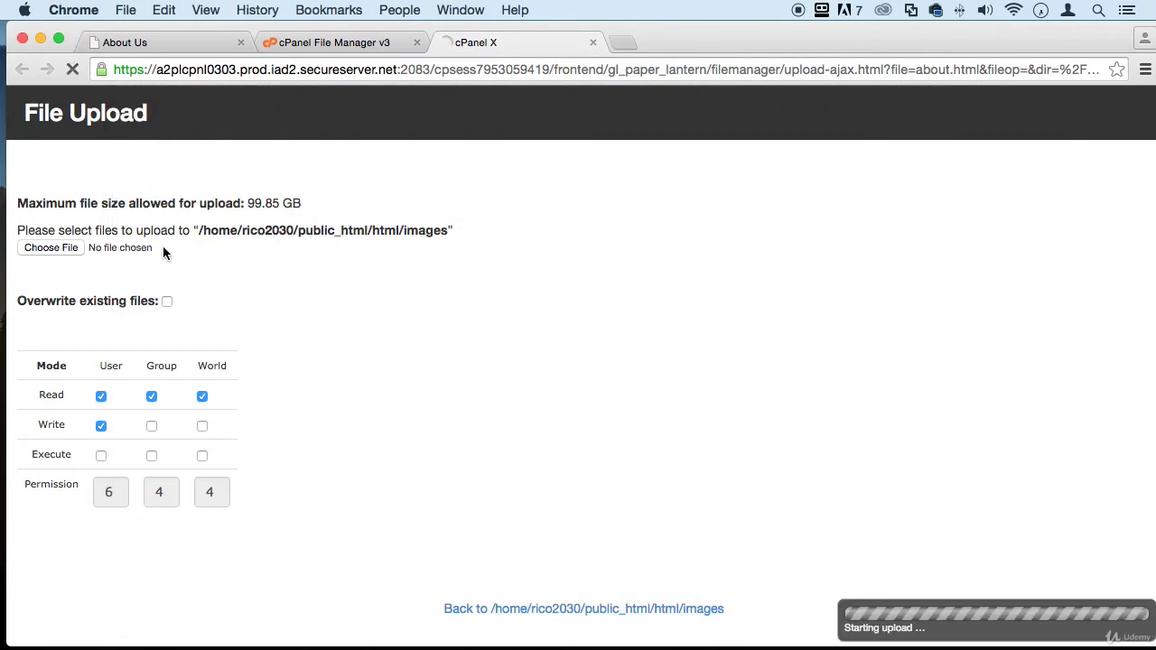
Upload me.jpg into the images folder as well.
{"action": "left_click", "coordinate": [50, 247]}
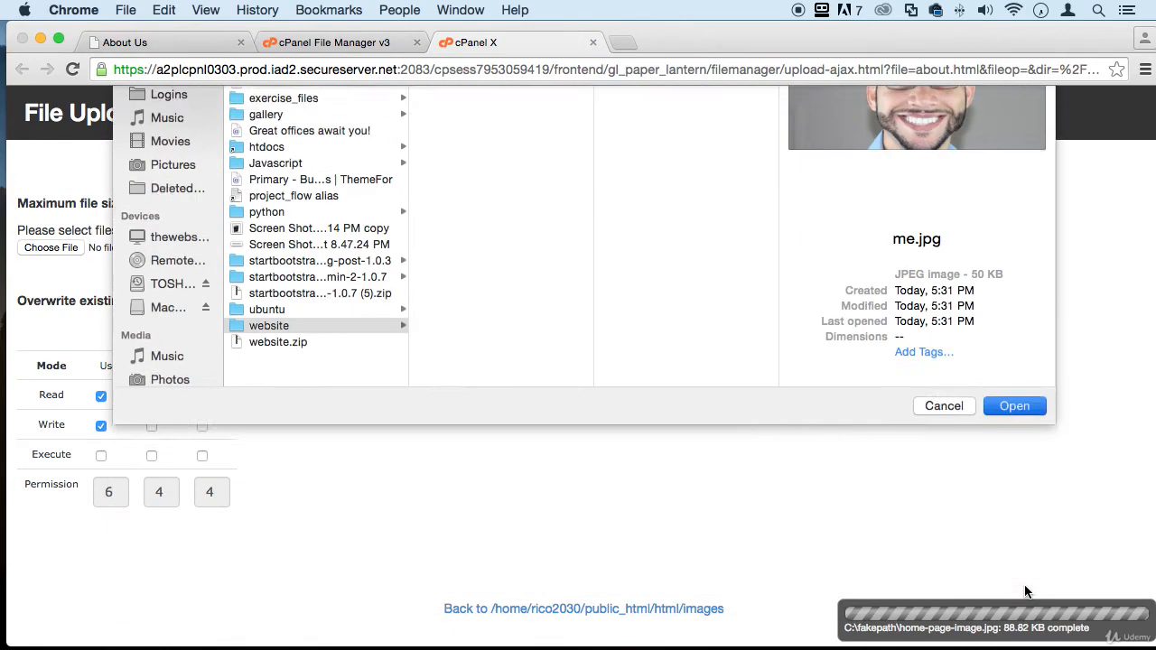
{"action": "left_click", "coordinate": [1015, 405]}
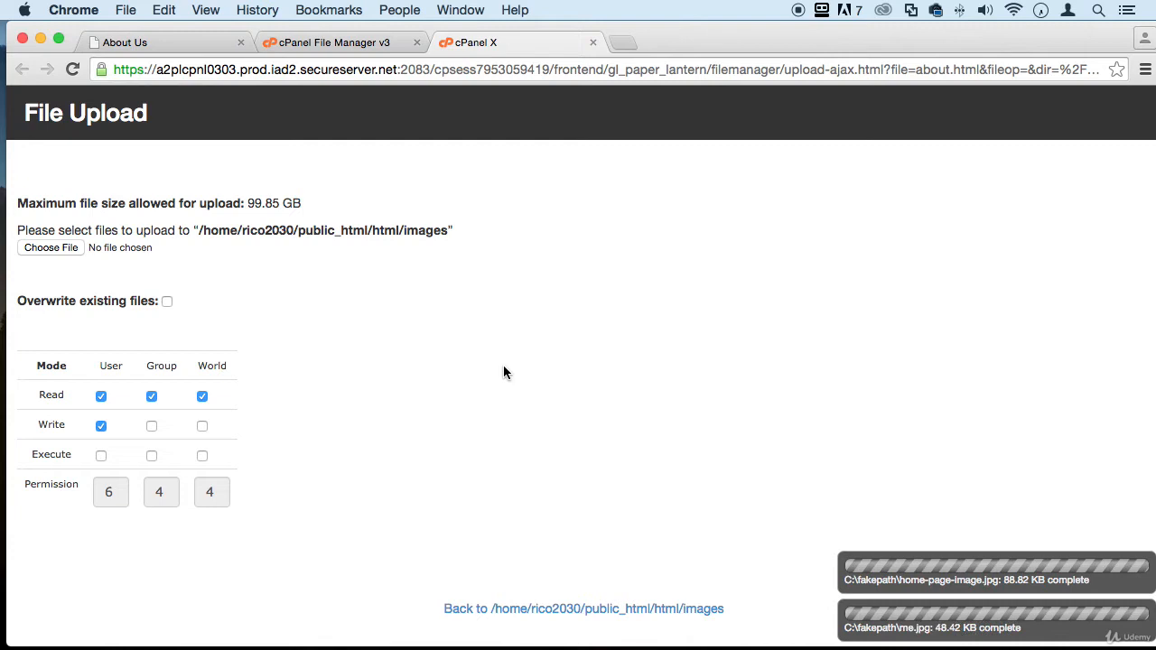
Return to the file listing, go to public_html/html and bring up actions for index.html.
{"action": "left_click", "coordinate": [583, 607]}
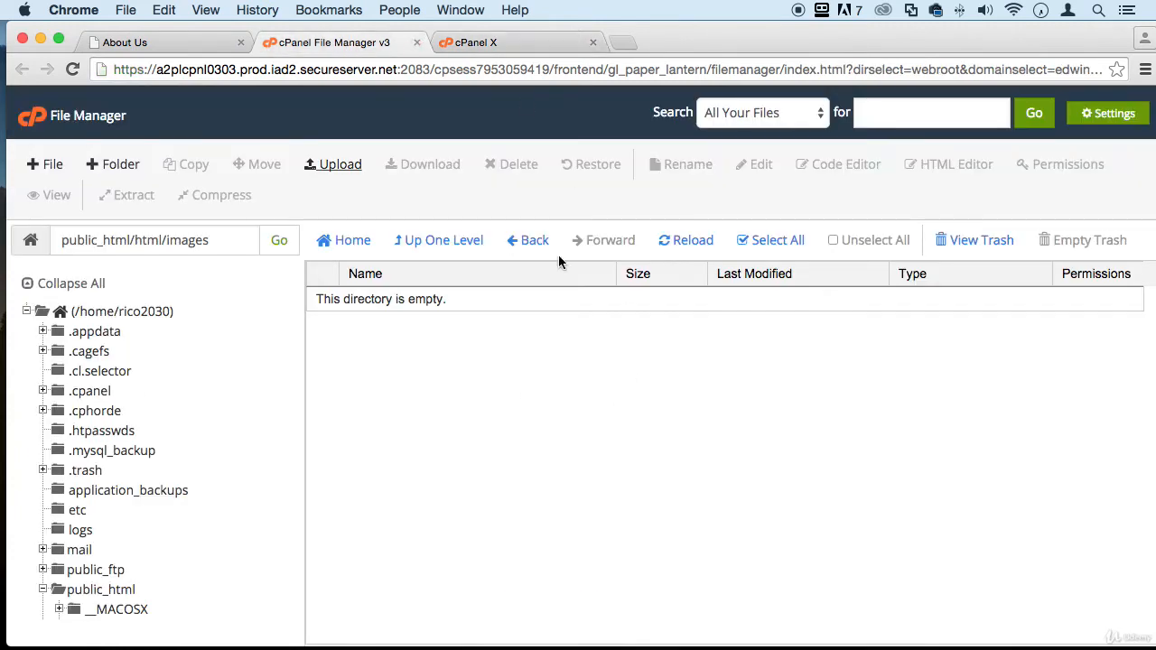
{"action": "left_click", "coordinate": [686, 238]}
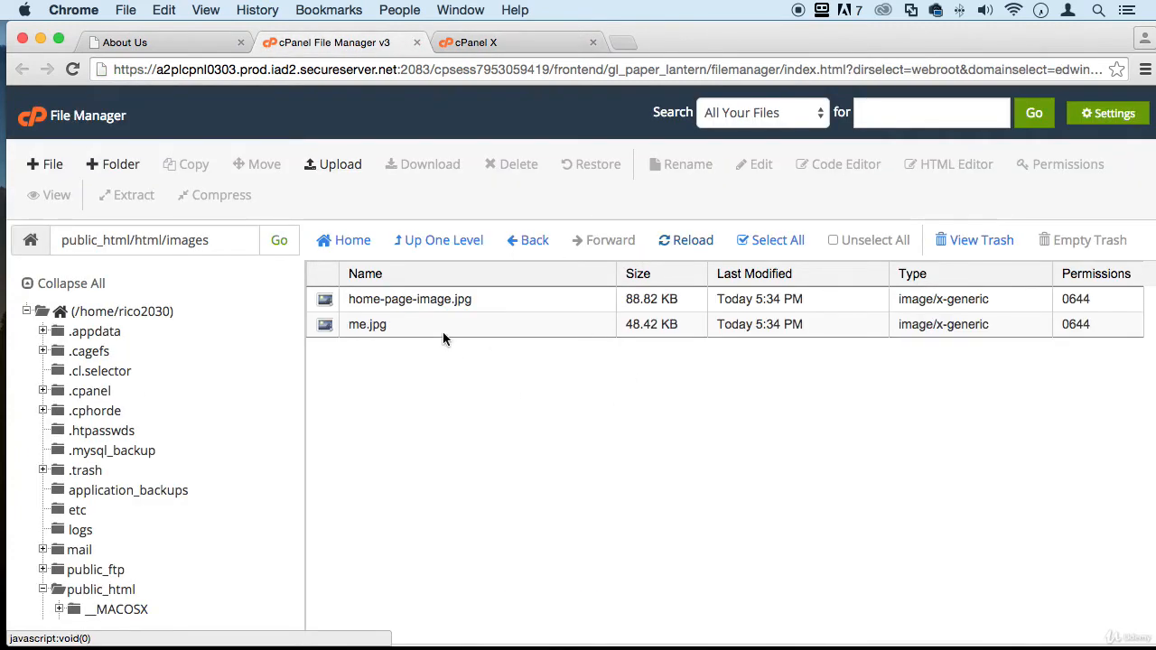
{"action": "mouse_move", "coordinate": [618, 303]}
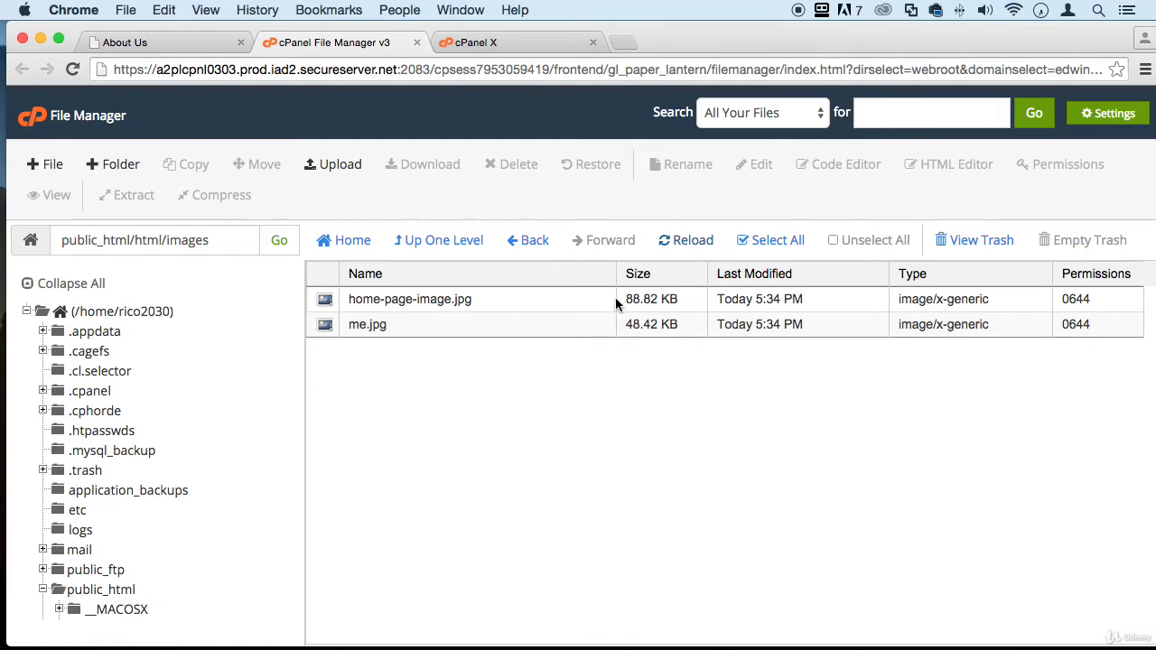
{"action": "mouse_move", "coordinate": [535, 240]}
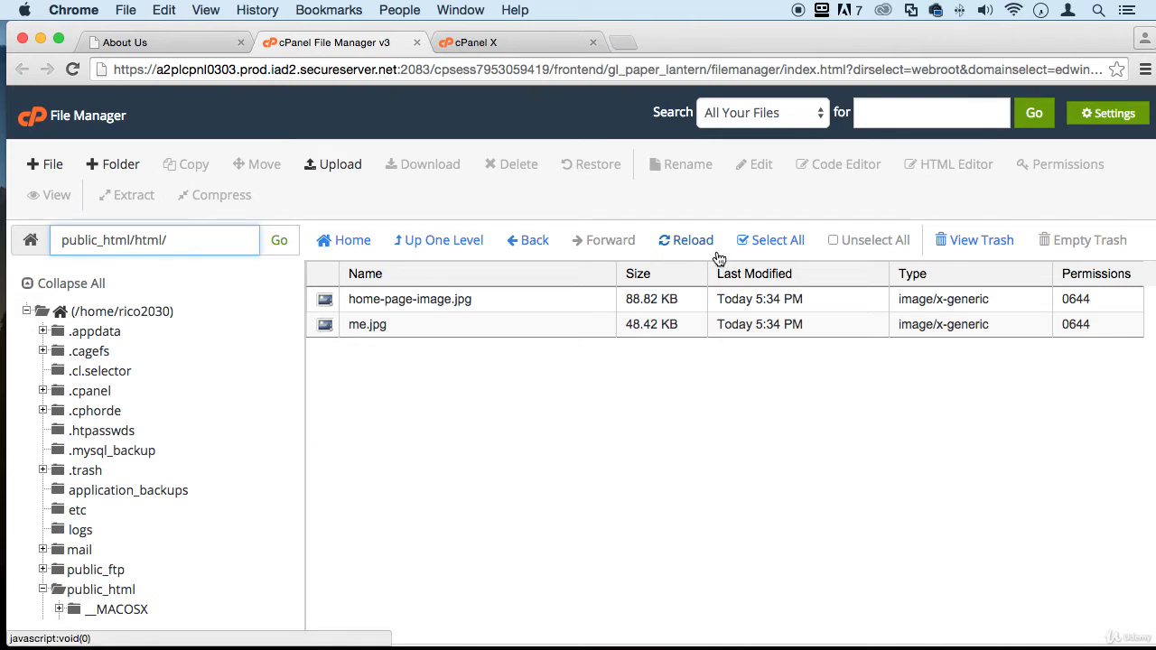
{"action": "left_click", "coordinate": [278, 240]}
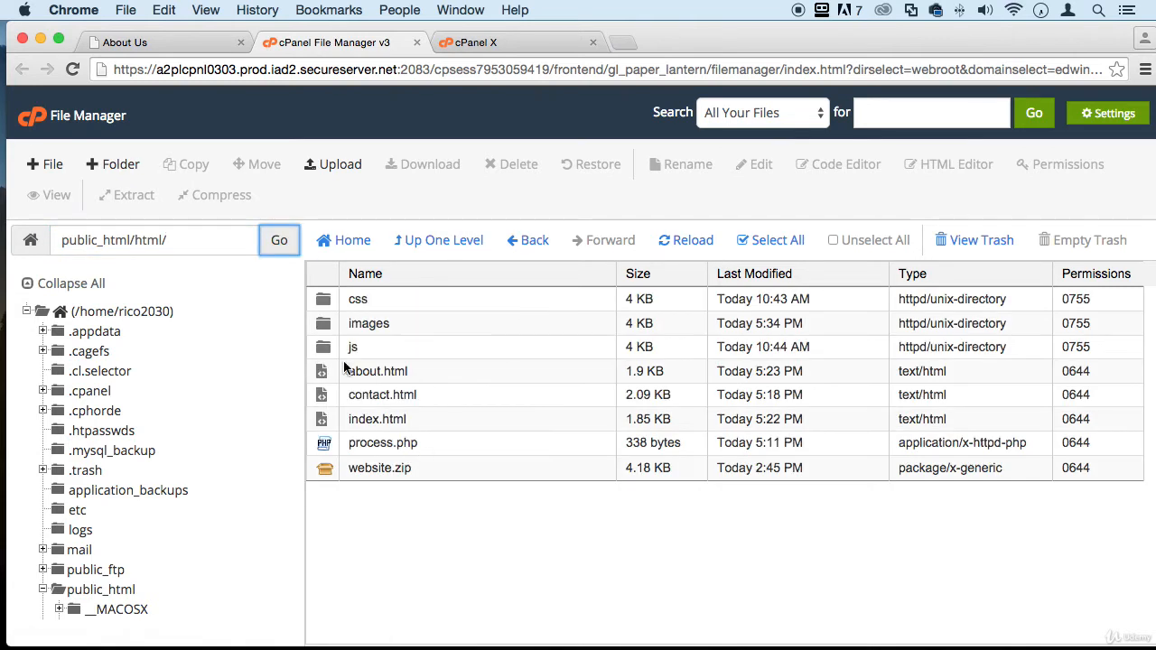
{"action": "left_click", "coordinate": [686, 241]}
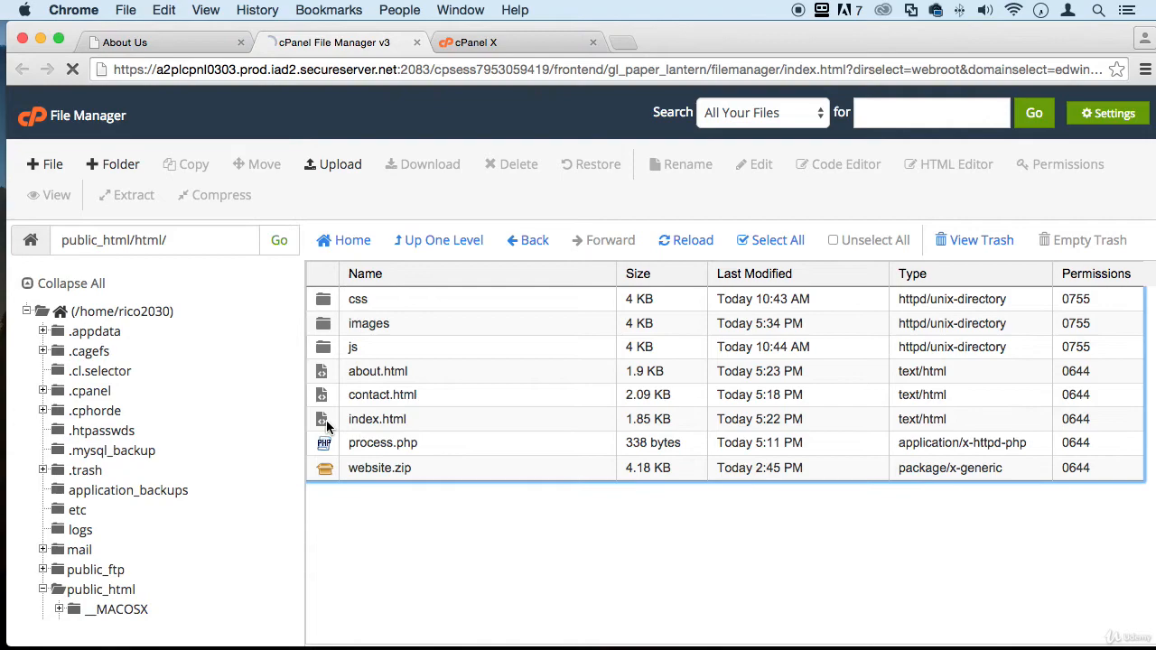
{"action": "right_click", "coordinate": [375, 419]}
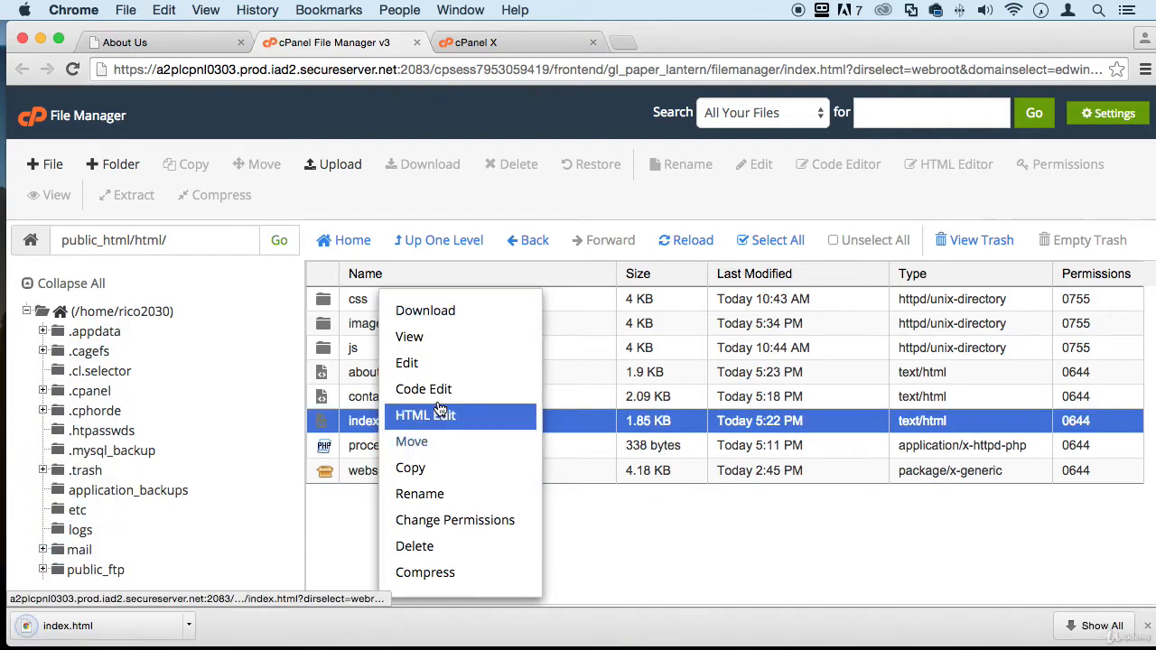
Set index.html's home image src to images/home-page-image.jpg and save the file.
{"action": "left_click", "coordinate": [424, 414]}
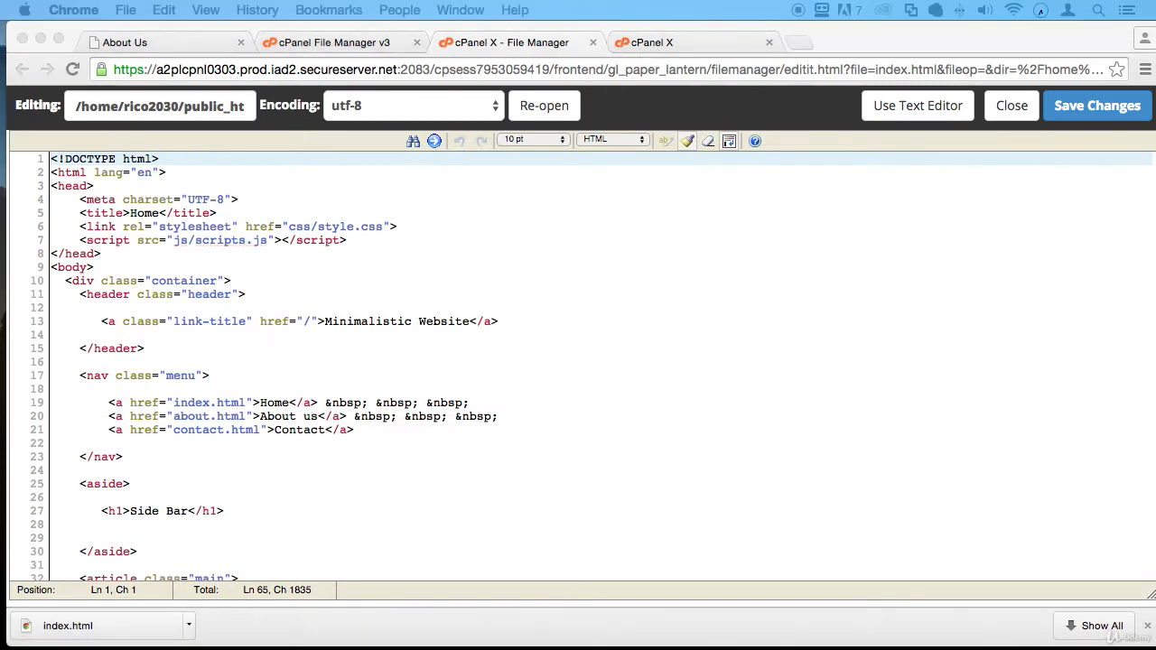
{"action": "scroll", "scroll_direction": "down", "scroll_amount": 3}
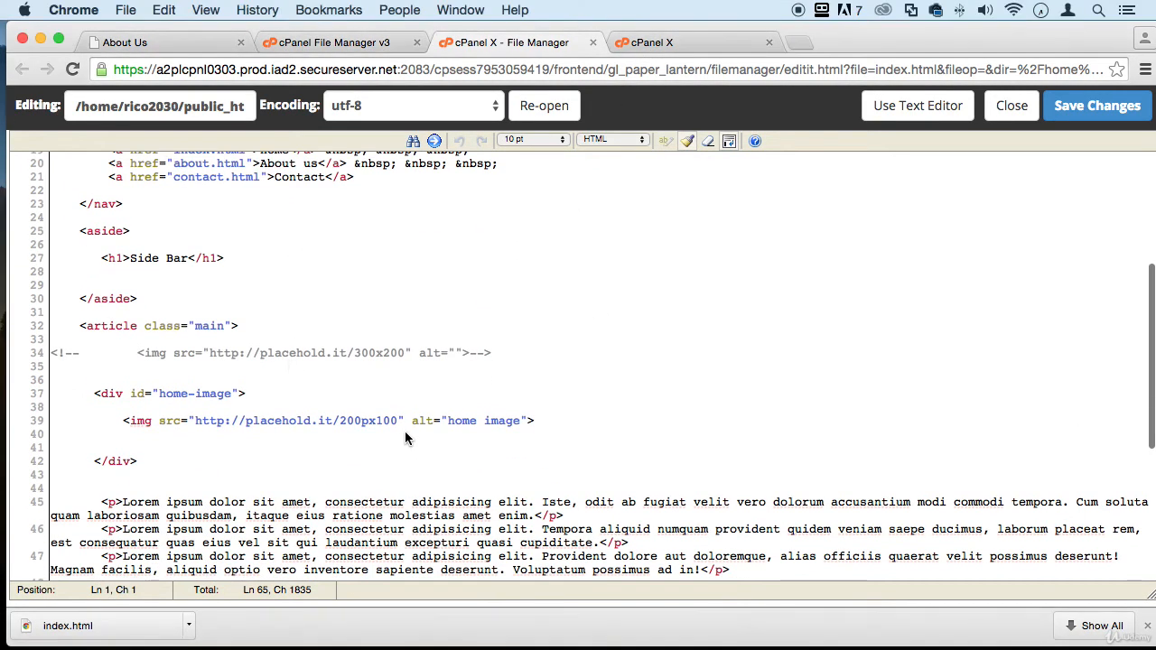
{"action": "double_click", "coordinate": [296, 419]}
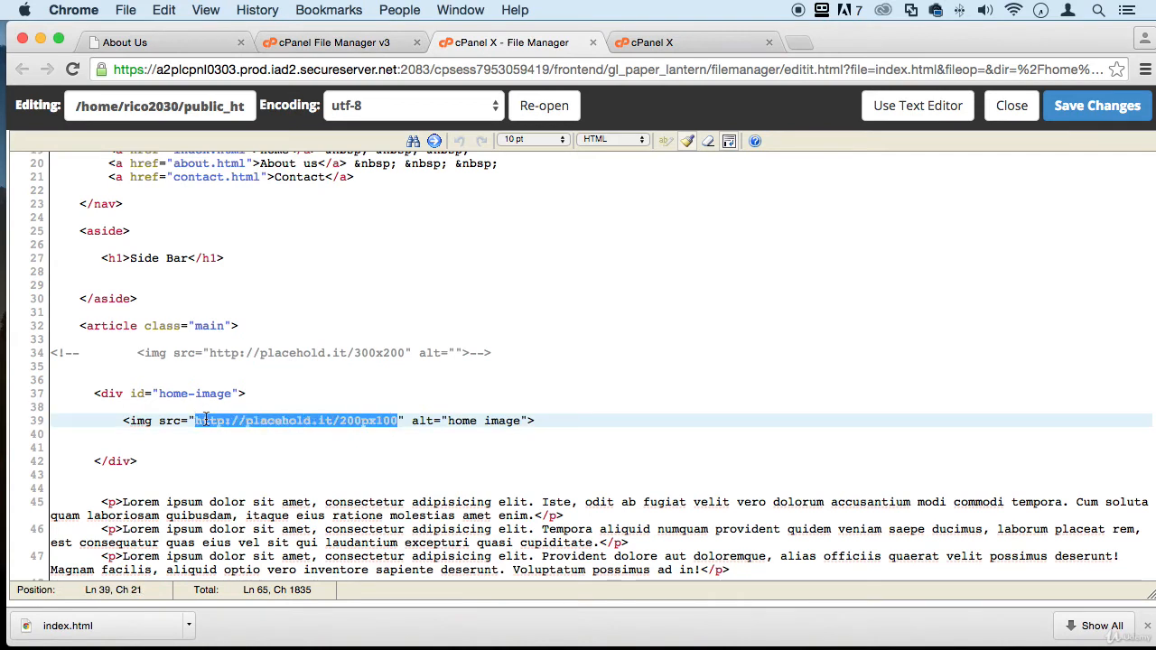
{"action": "type", "text": "images/"}
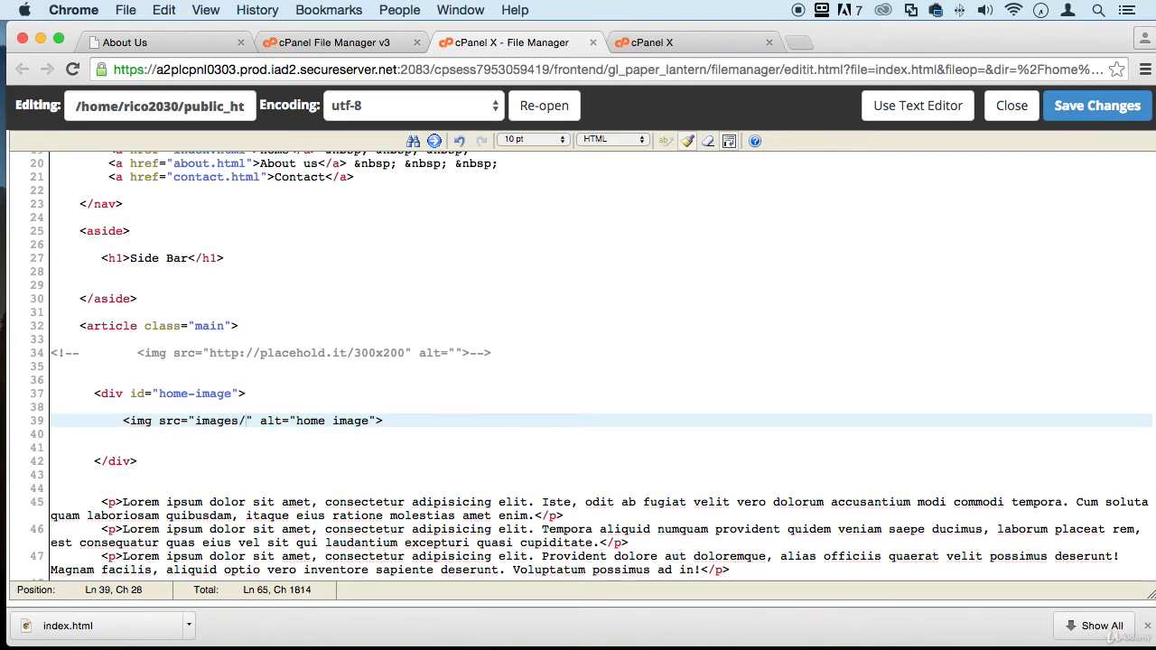
{"action": "type", "text": "home"}
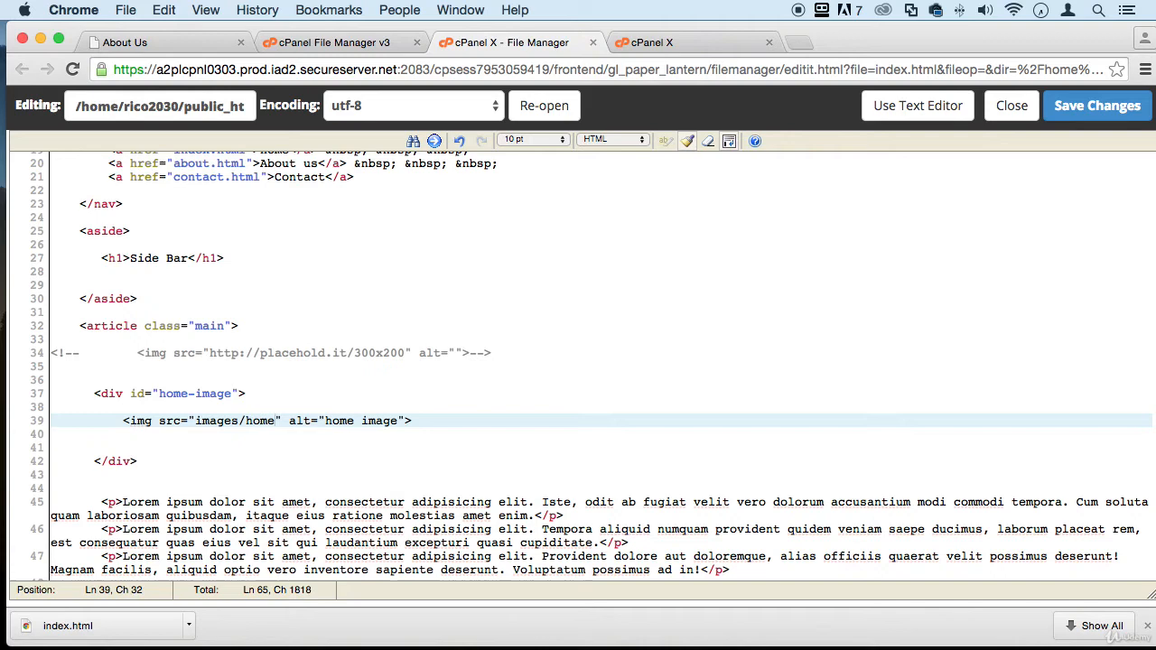
{"action": "type", "text": "-page"}
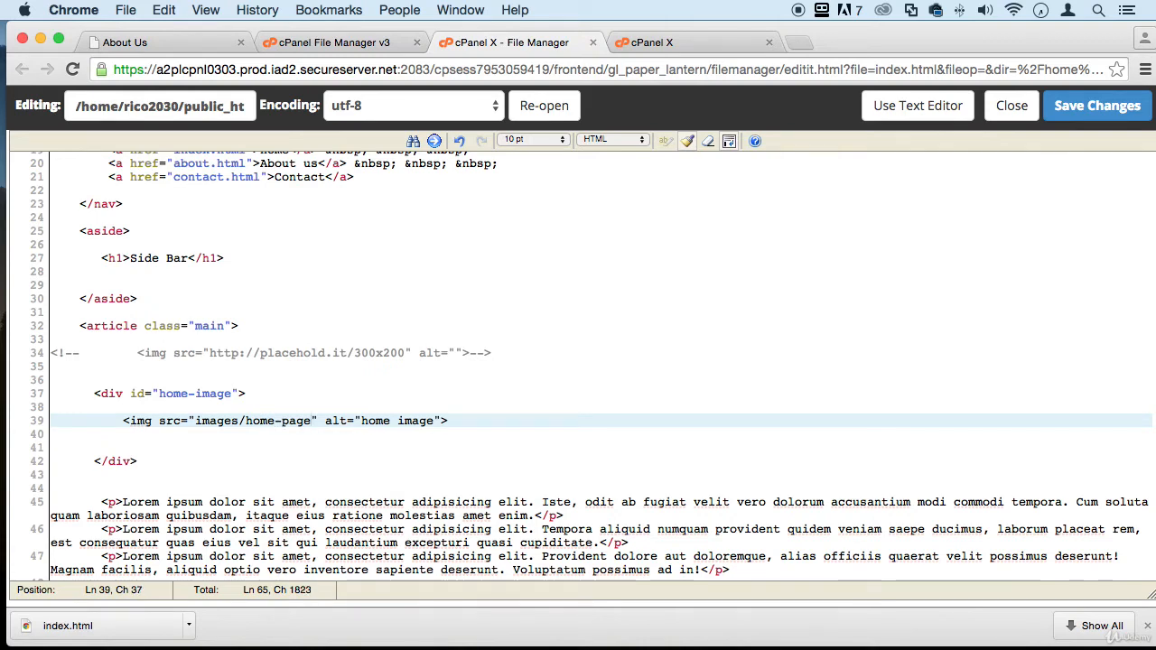
{"action": "type", "text": "-image.jopg"}
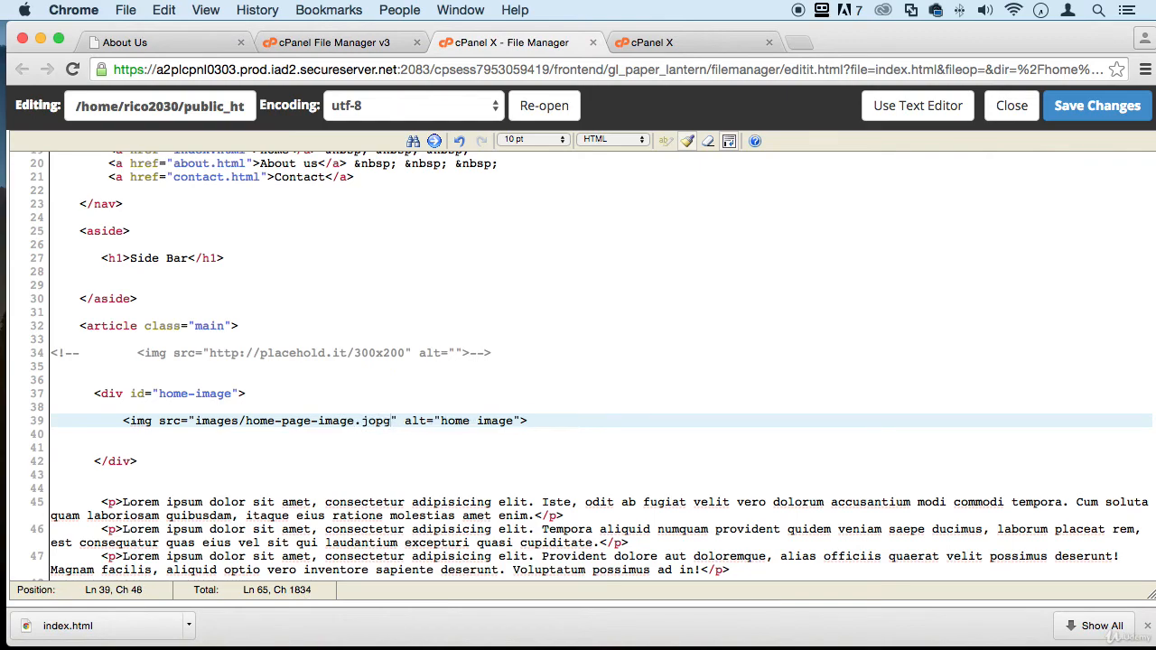
{"action": "key", "text": "Backspace"}
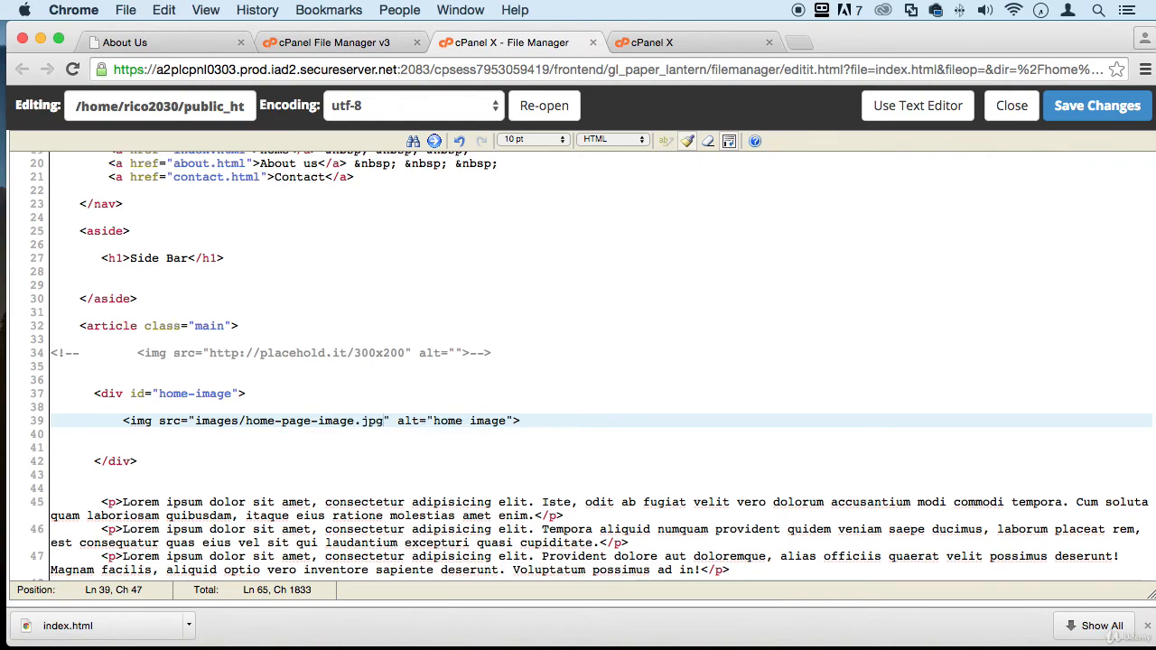
{"action": "left_click", "coordinate": [1098, 104]}
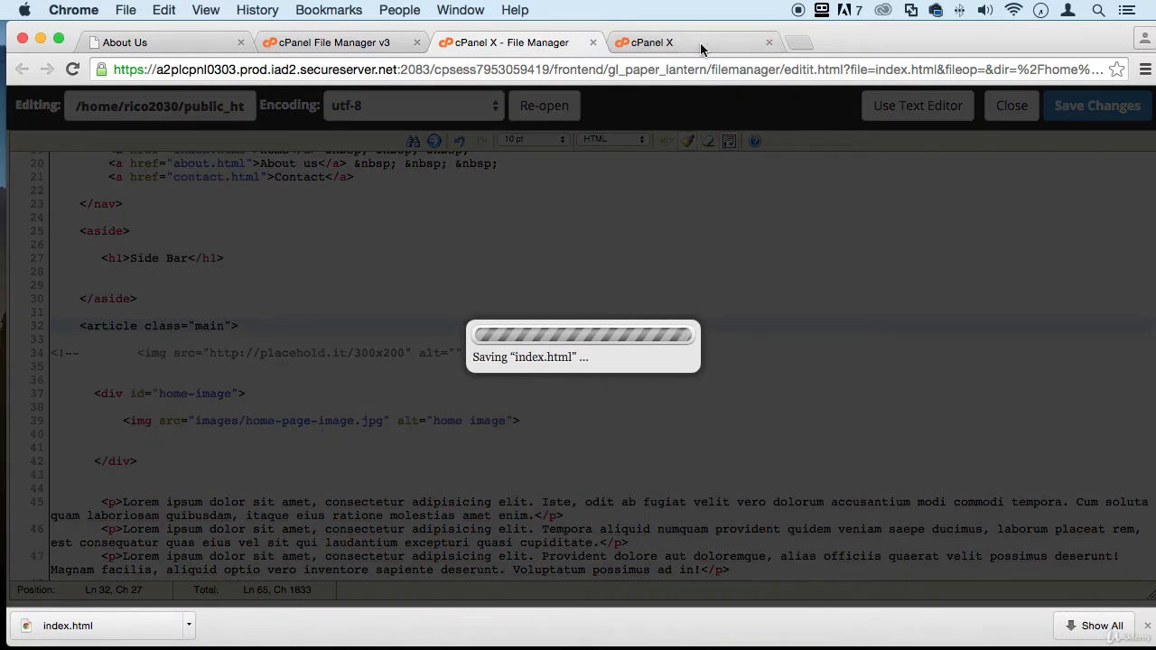
Check the live home page shows the Coding 101 image, then return to File Manager.
{"action": "left_click", "coordinate": [166, 43]}
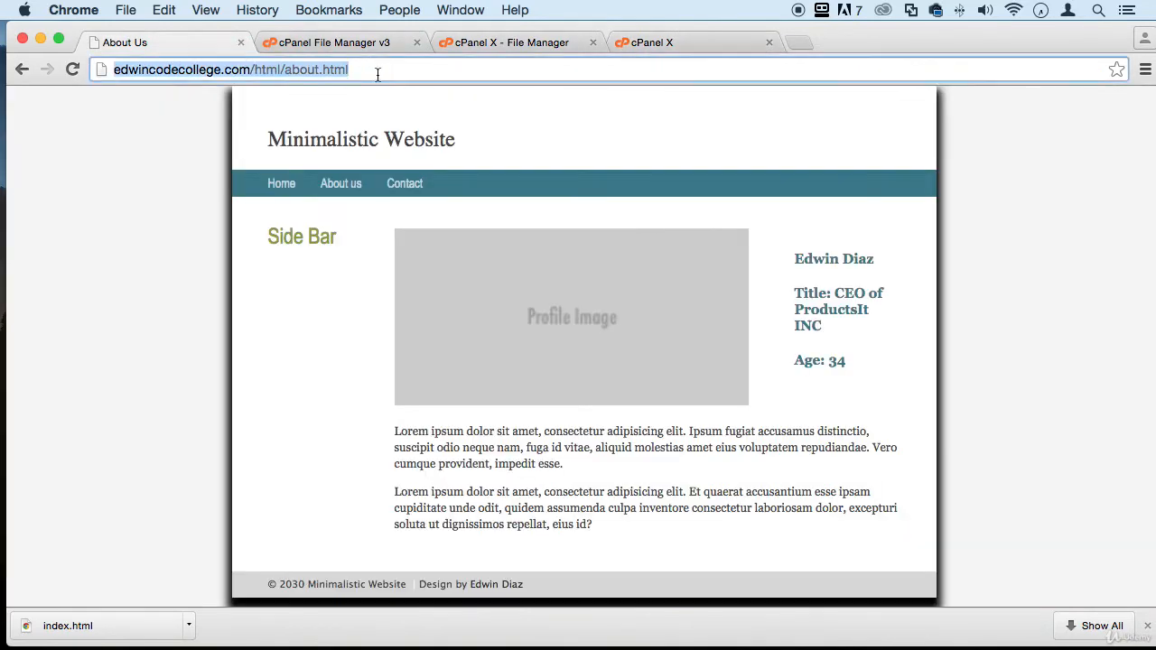
{"action": "left_click", "coordinate": [282, 184]}
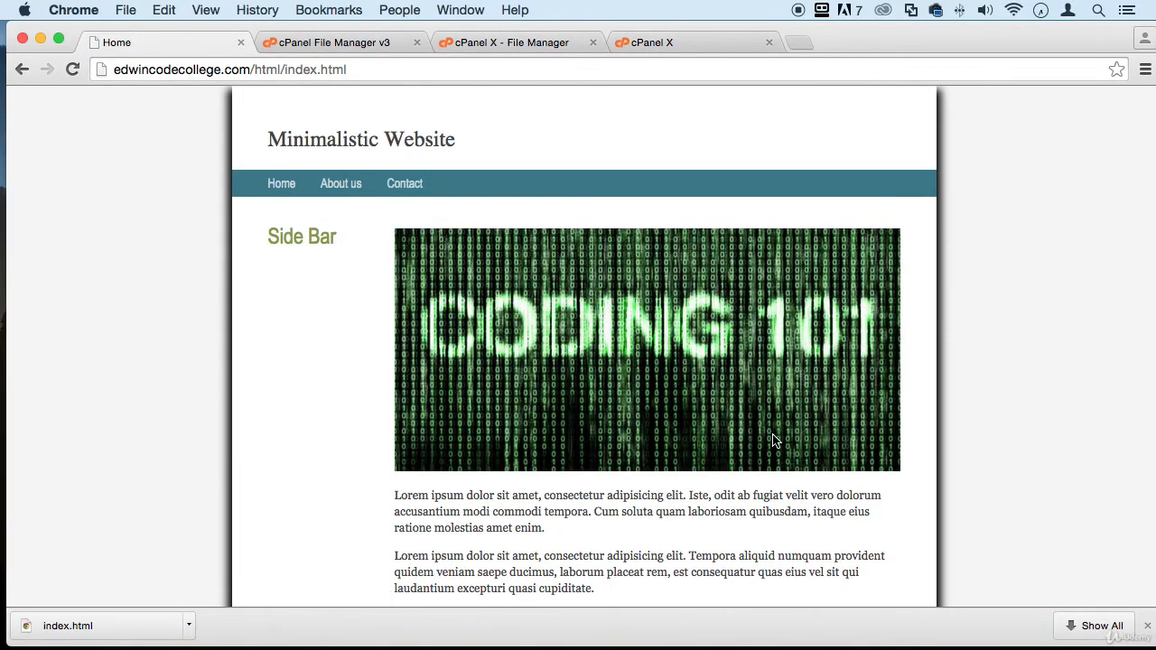
{"action": "mouse_move", "coordinate": [777, 401]}
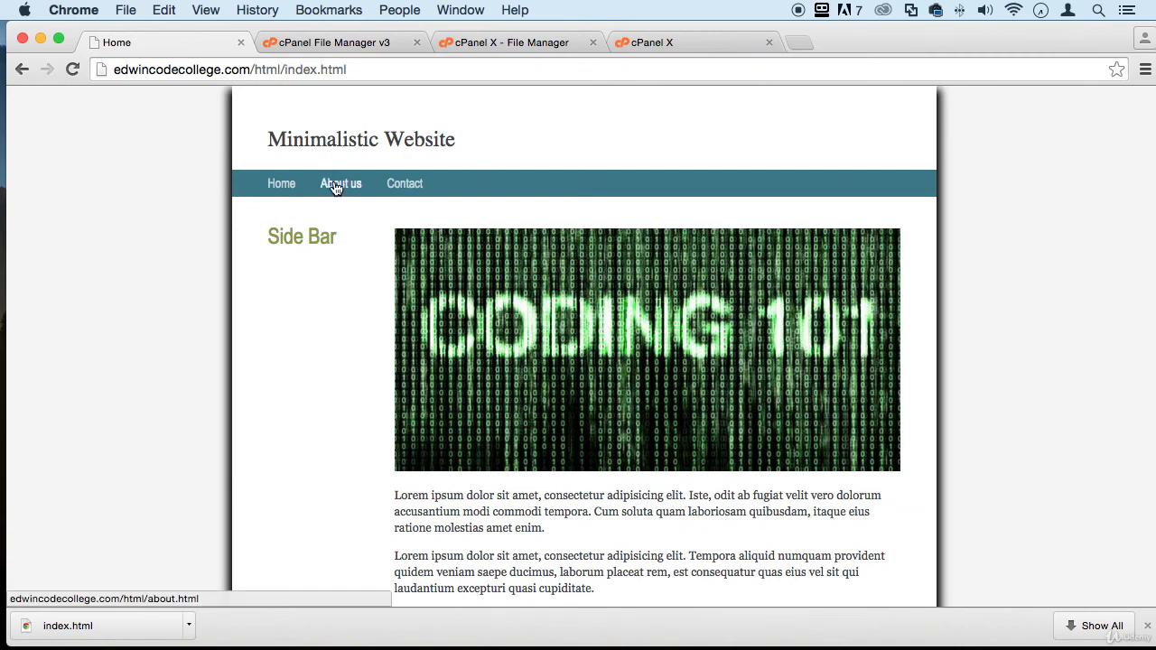
{"action": "left_click", "coordinate": [339, 44]}
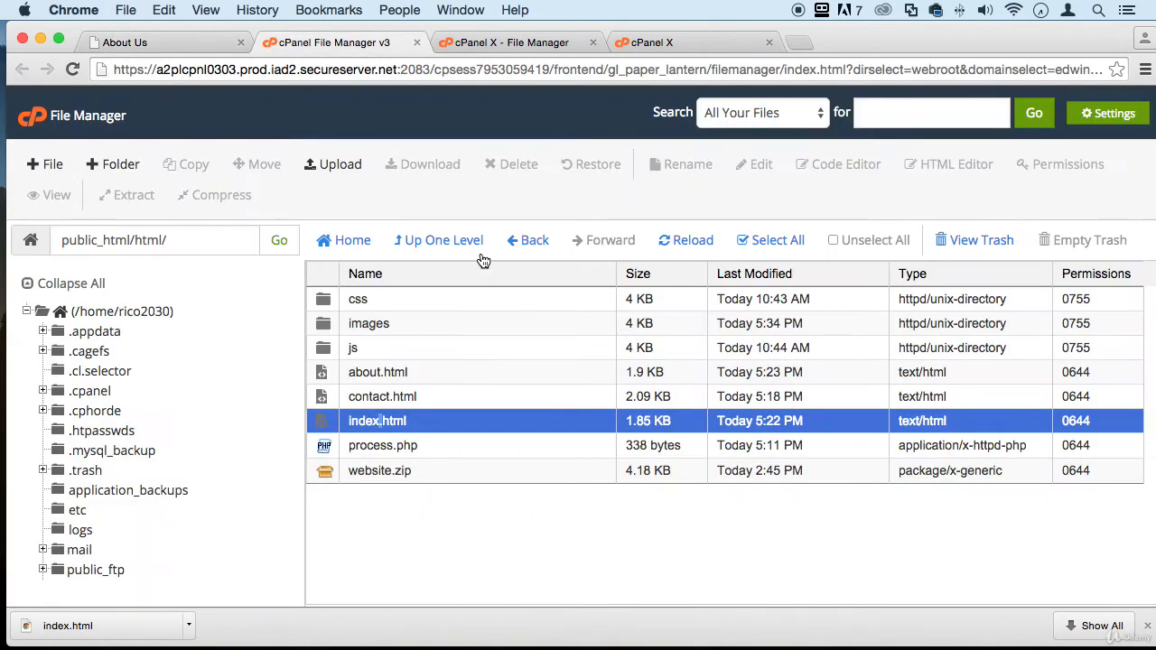
Set about.html's img src to images/me.jpg and save the file.
{"action": "right_click", "coordinate": [377, 372]}
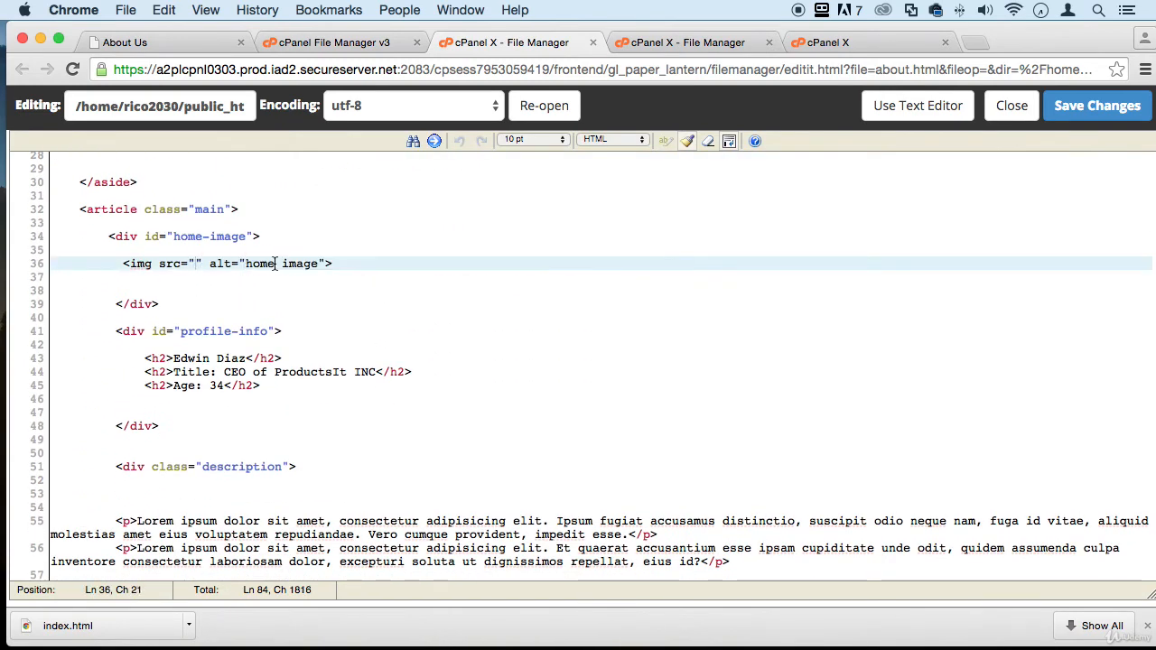
{"action": "type", "text": "images/me."}
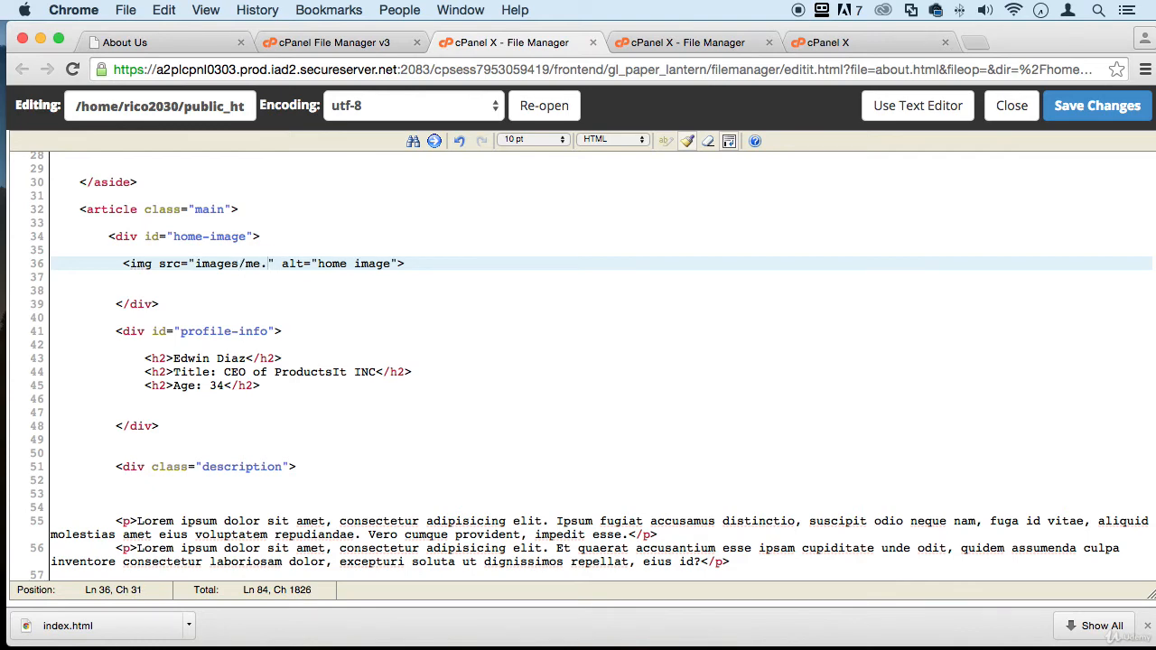
{"action": "left_click", "coordinate": [1096, 105]}
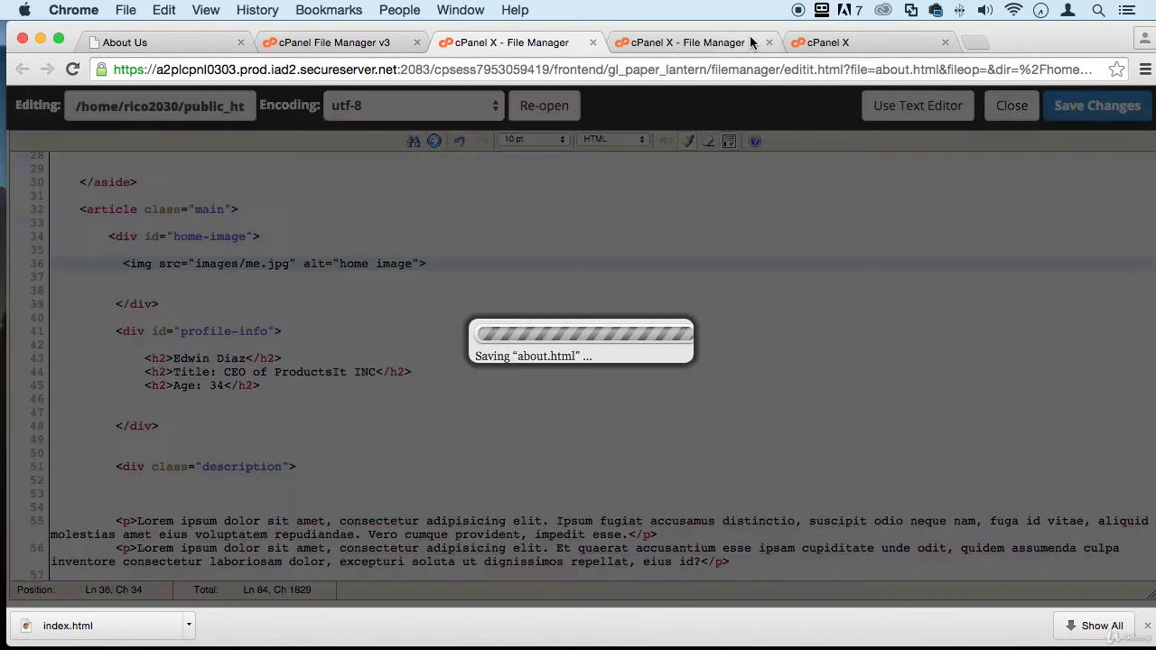
{"action": "left_click", "coordinate": [123, 43]}
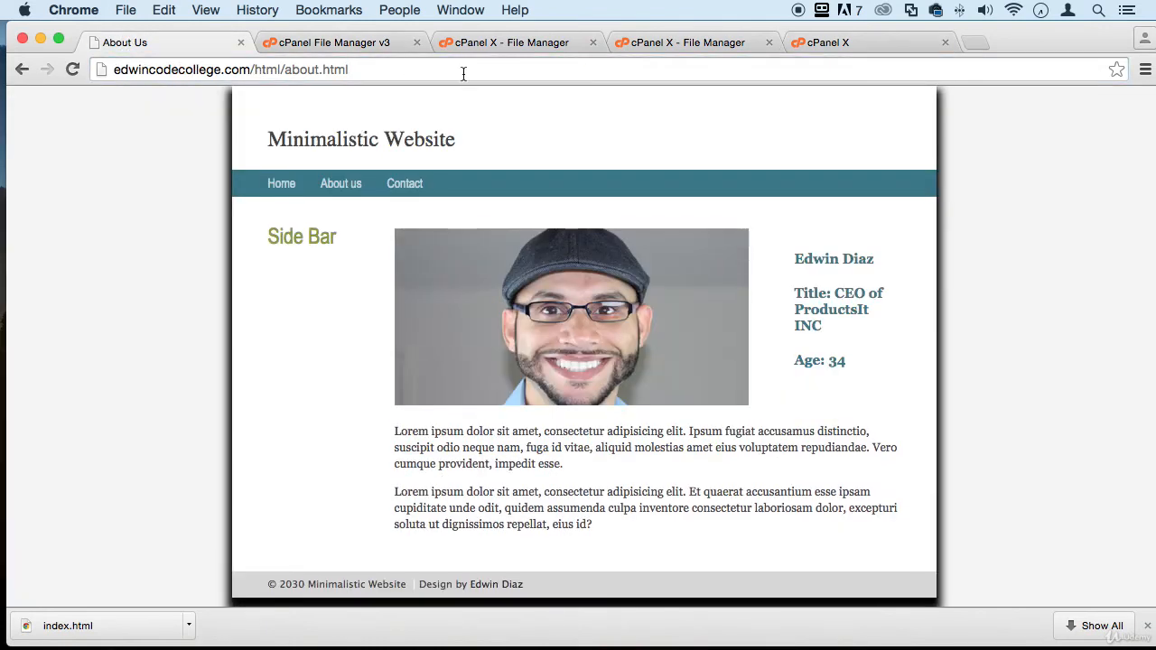
{"action": "mouse_move", "coordinate": [560, 316]}
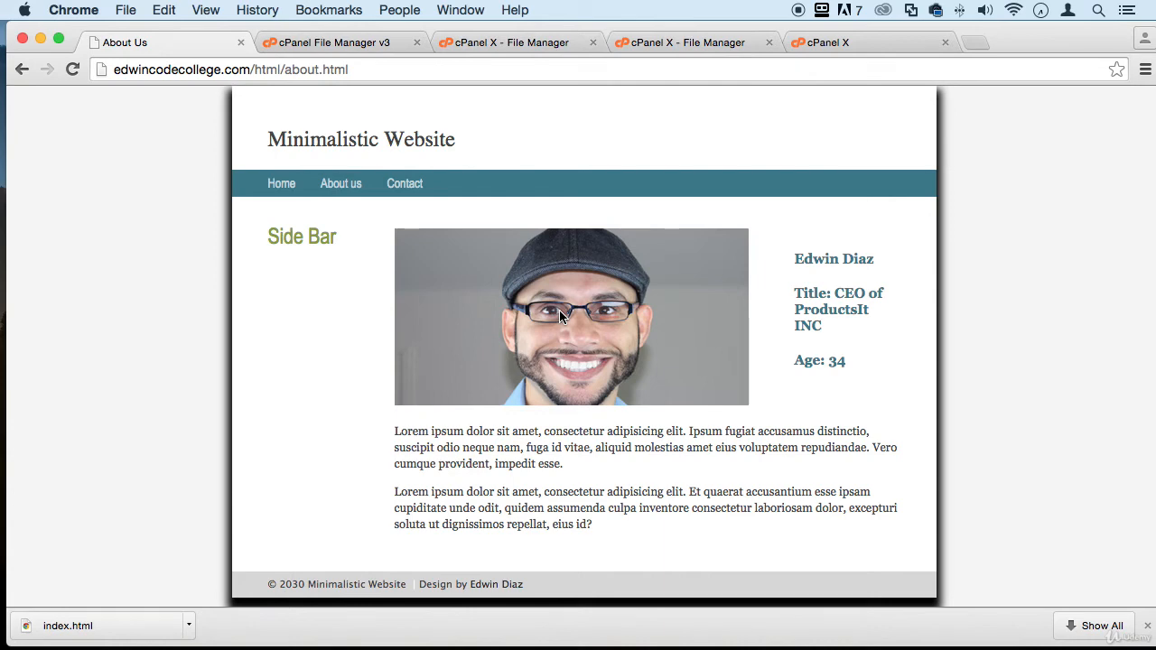
{"action": "mouse_move", "coordinate": [445, 233]}
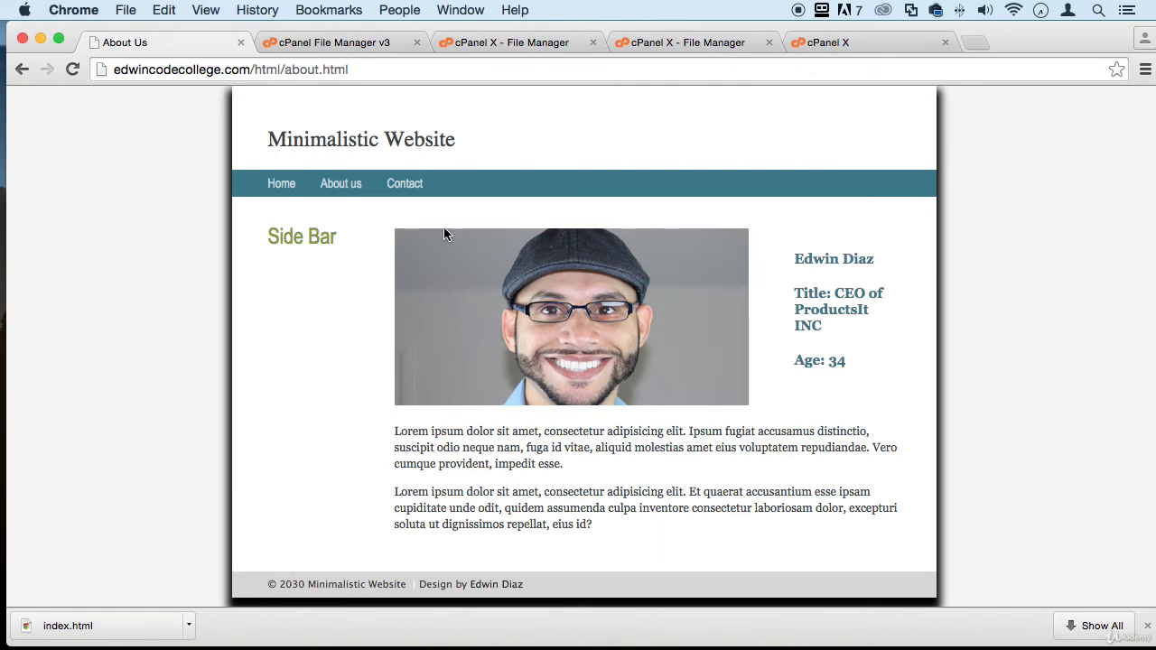
Recheck the live home page image and the About Us profile photo.
{"action": "left_click", "coordinate": [282, 185]}
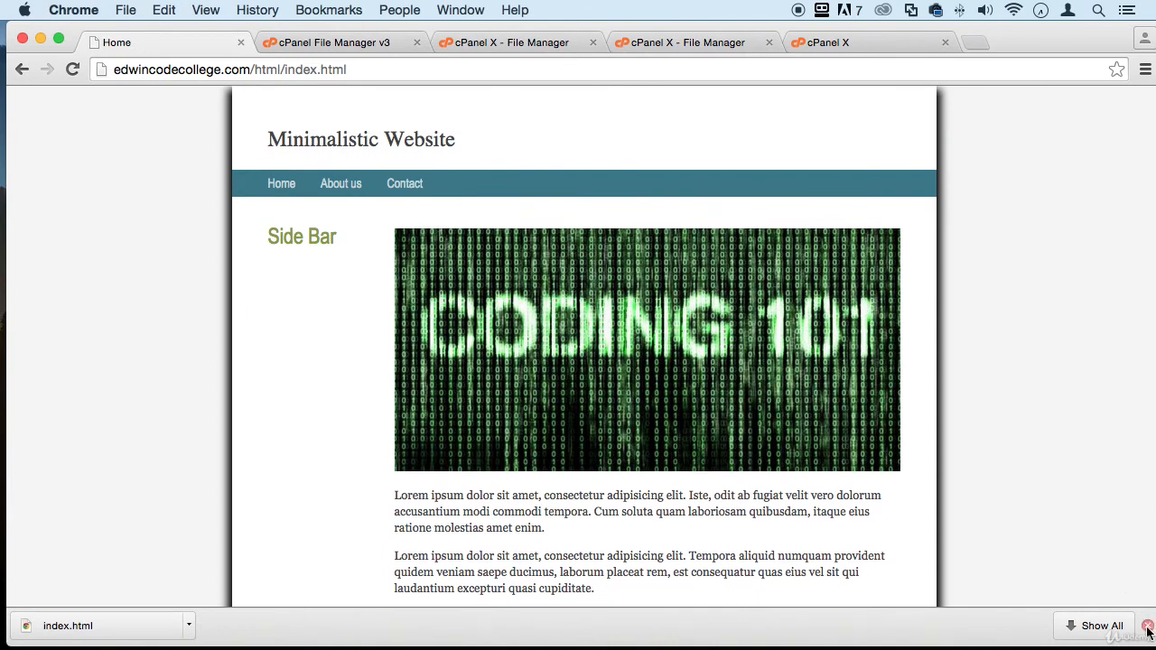
{"action": "scroll", "scroll_direction": "down", "scroll_amount": 3}
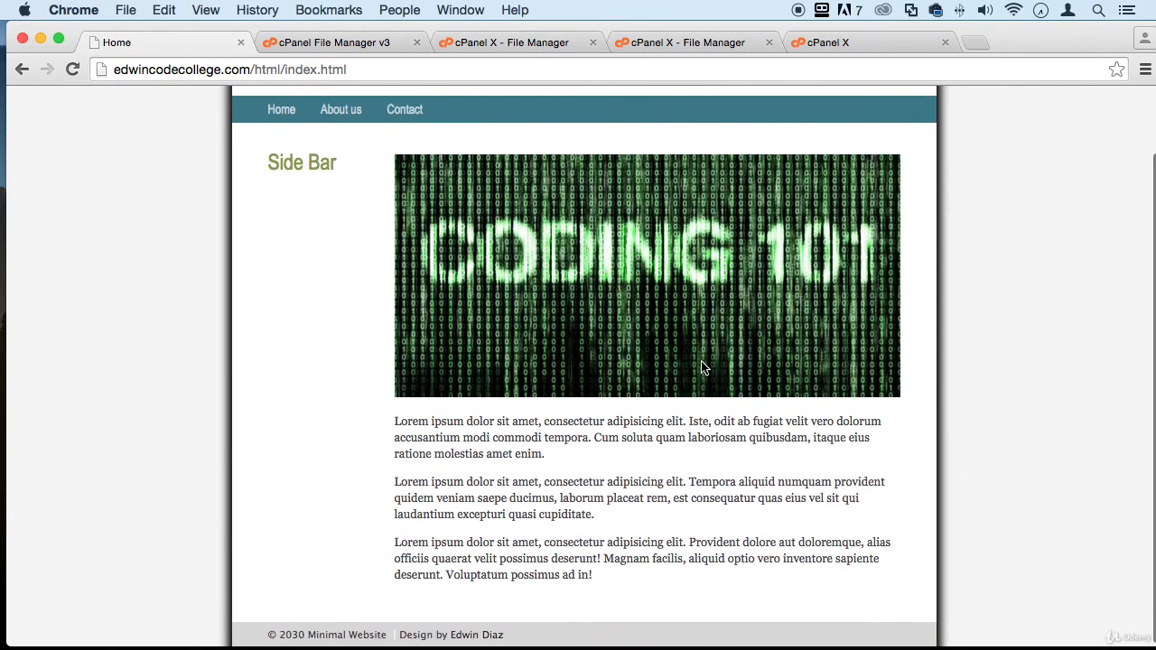
{"action": "left_click", "coordinate": [339, 110]}
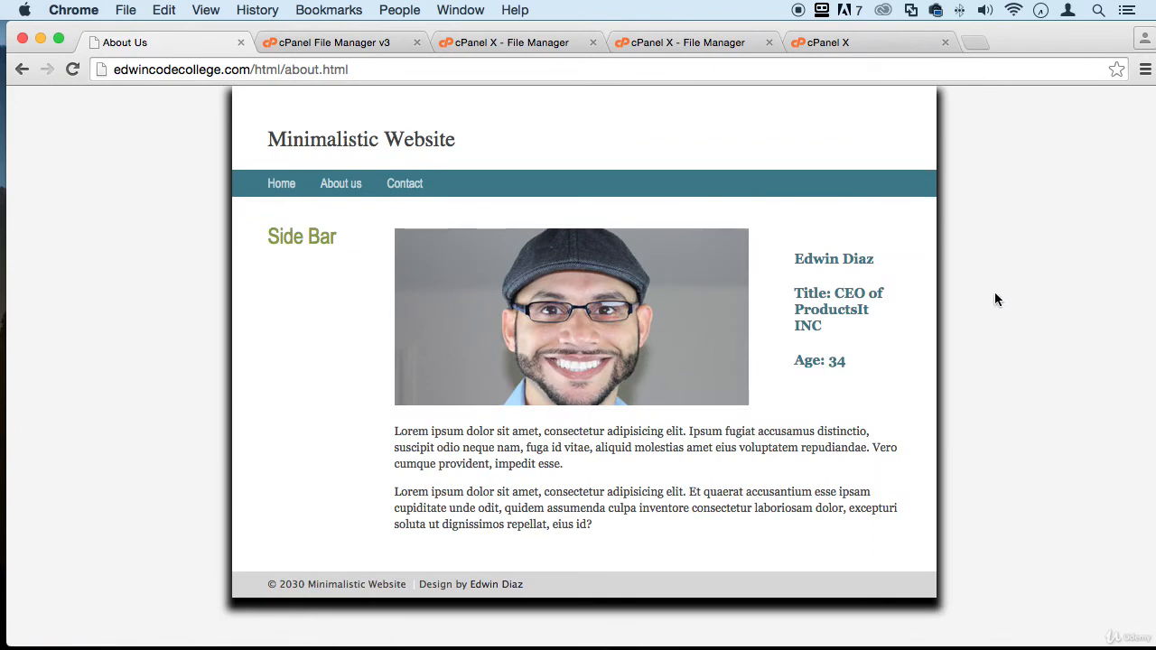